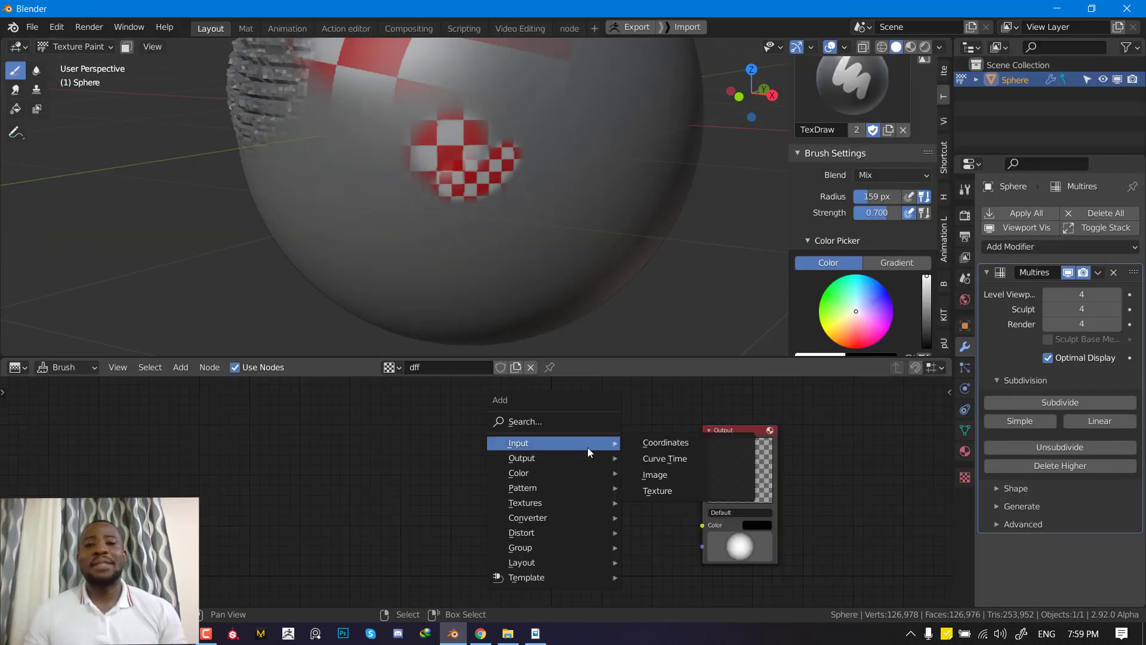
Step: Add an Image input node and a Hue/Saturation node between the fabric image and the brush output
left_click(656, 474)
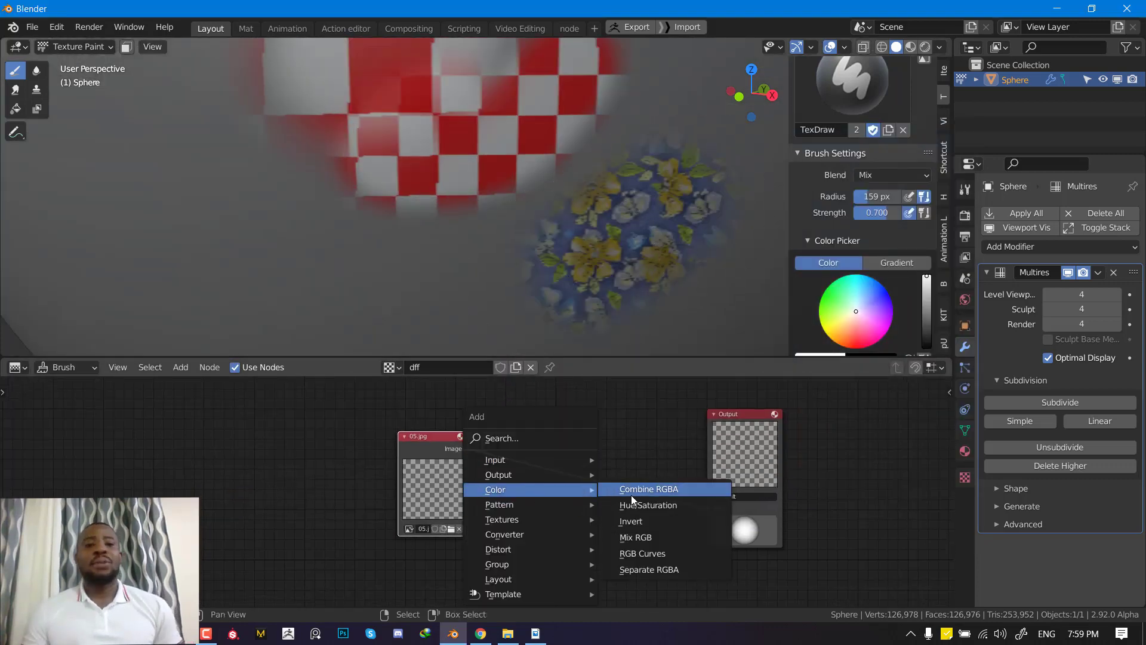
left_click(647, 504)
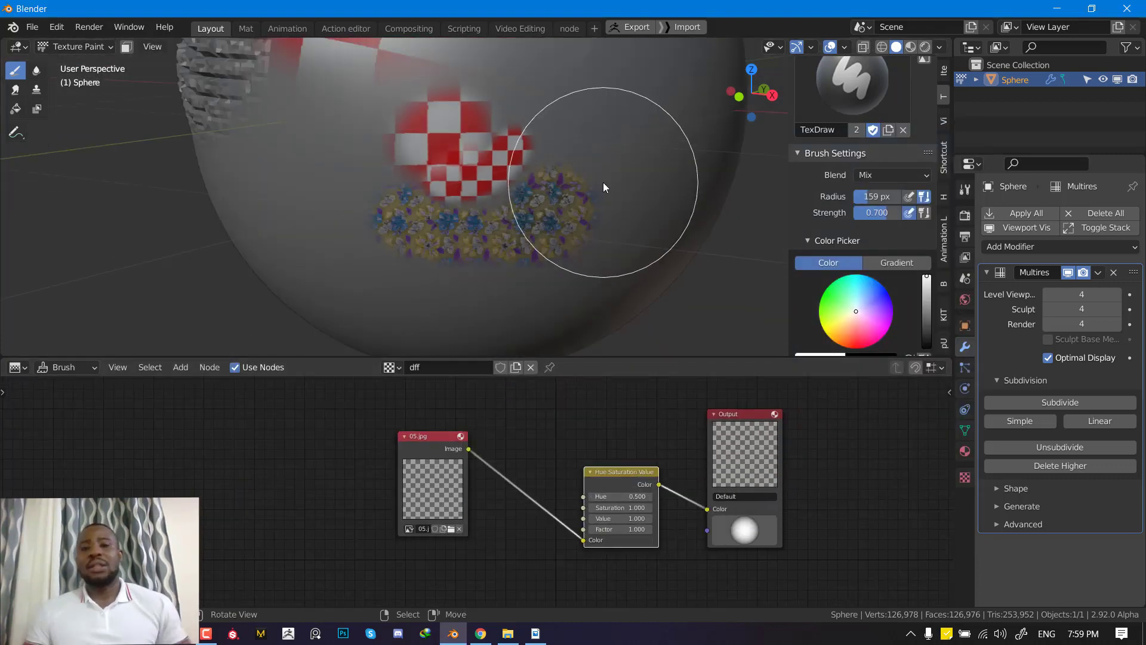
mouse_move(544, 253)
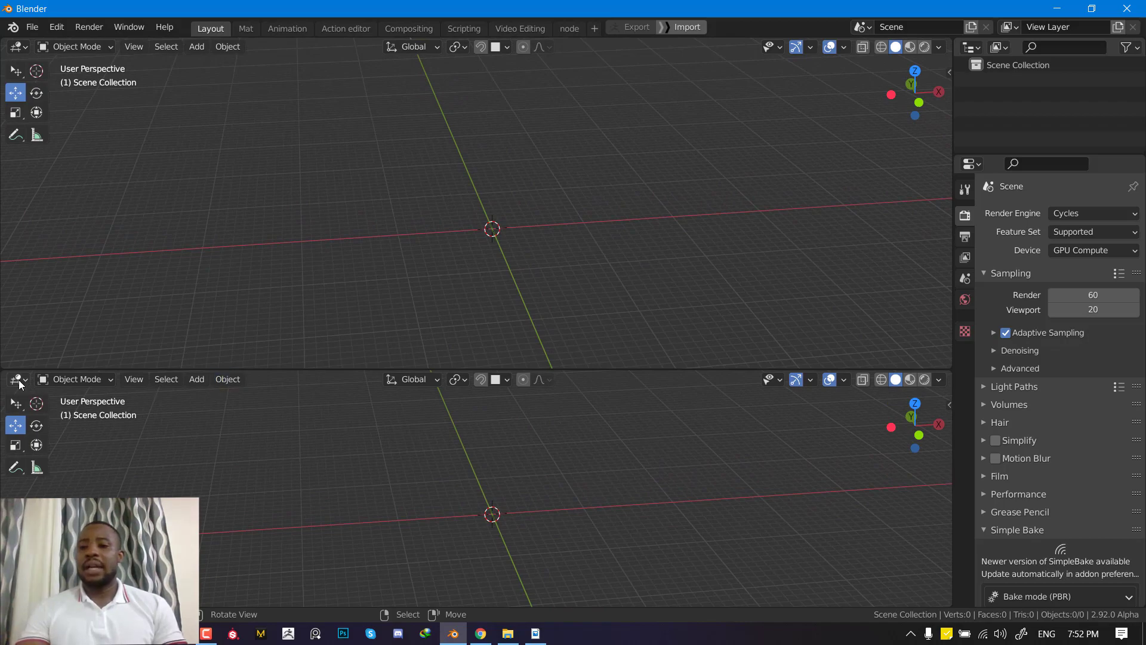
Step: Change the lower area's editor type to a Texture Node Editor
left_click(13, 378)
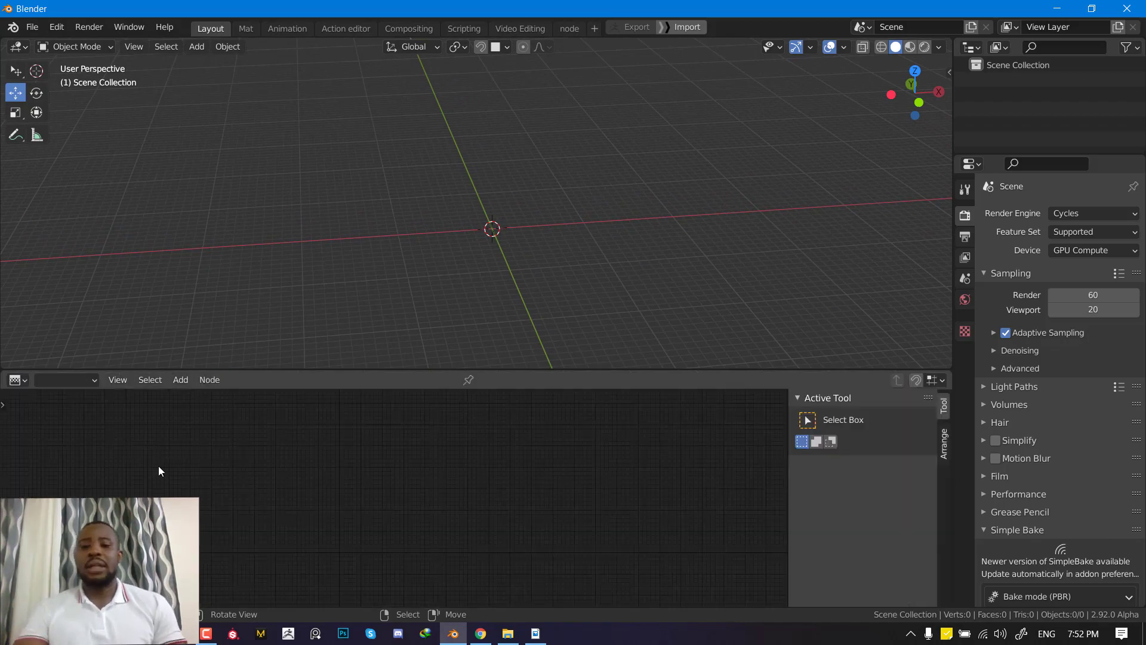
left_click(18, 380)
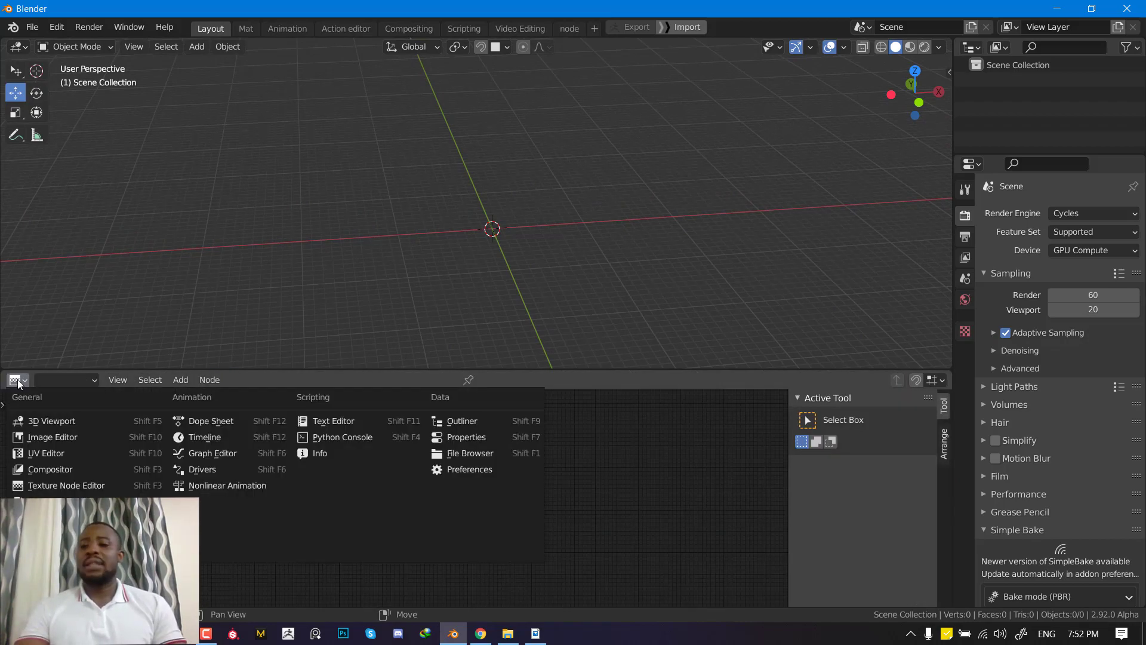
mouse_move(67, 486)
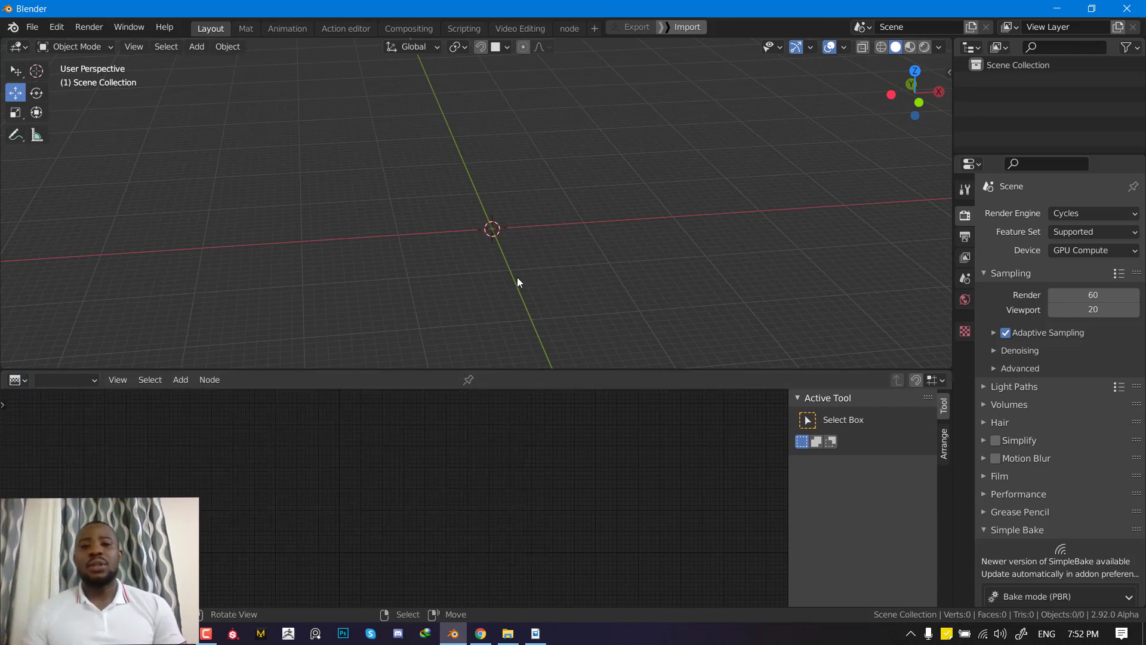
mouse_move(545, 148)
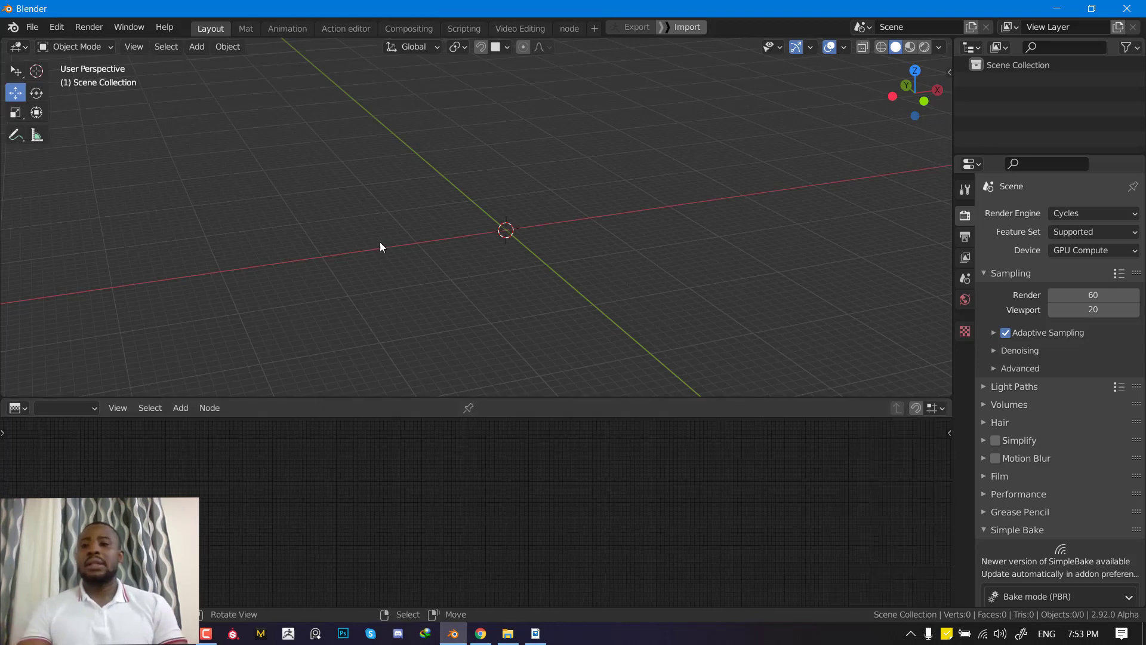
Step: Add a UV sphere to the empty scene
left_click(196, 46)
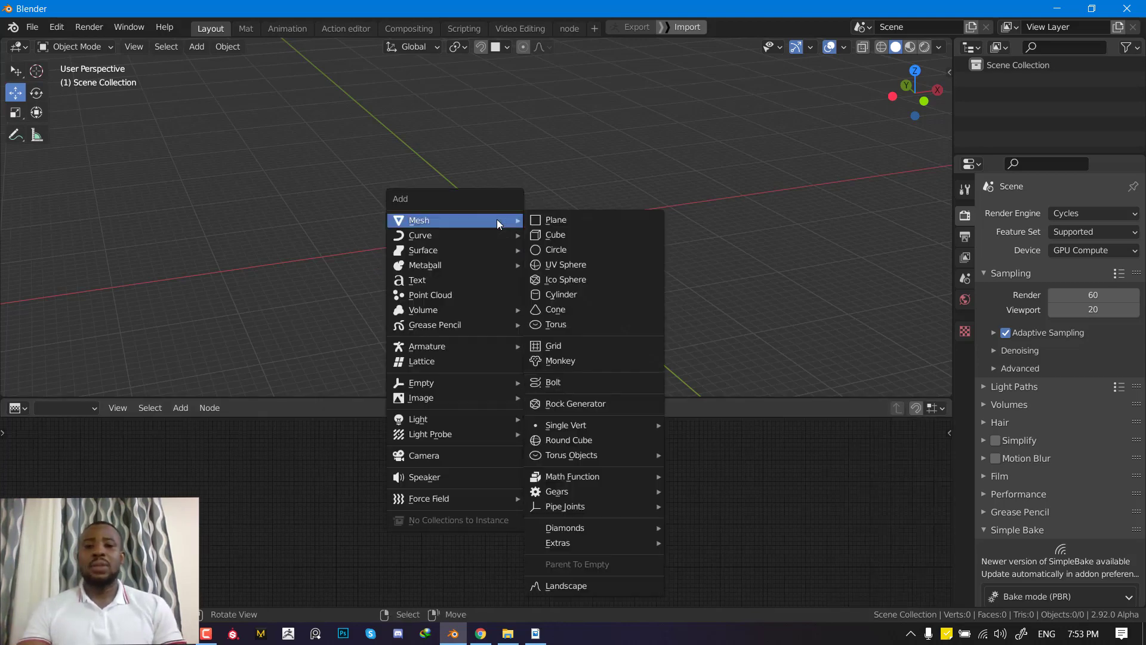
left_click(566, 264)
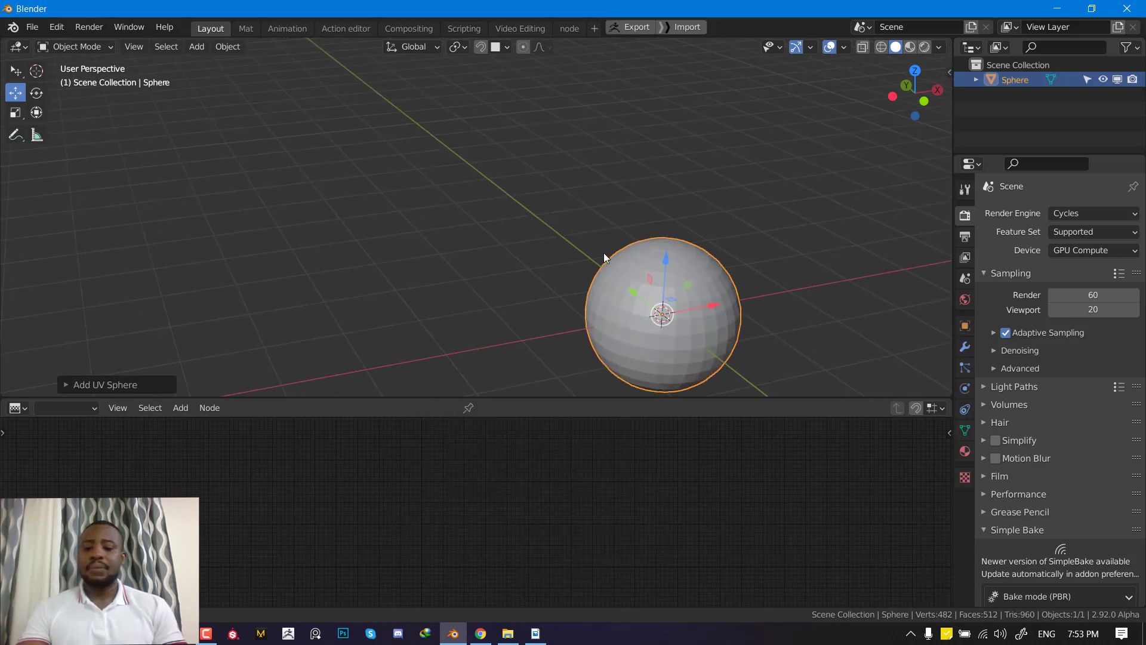
Step: Give the sphere a Multiresolution modifier subdivided up to level 4
left_click(965, 347)
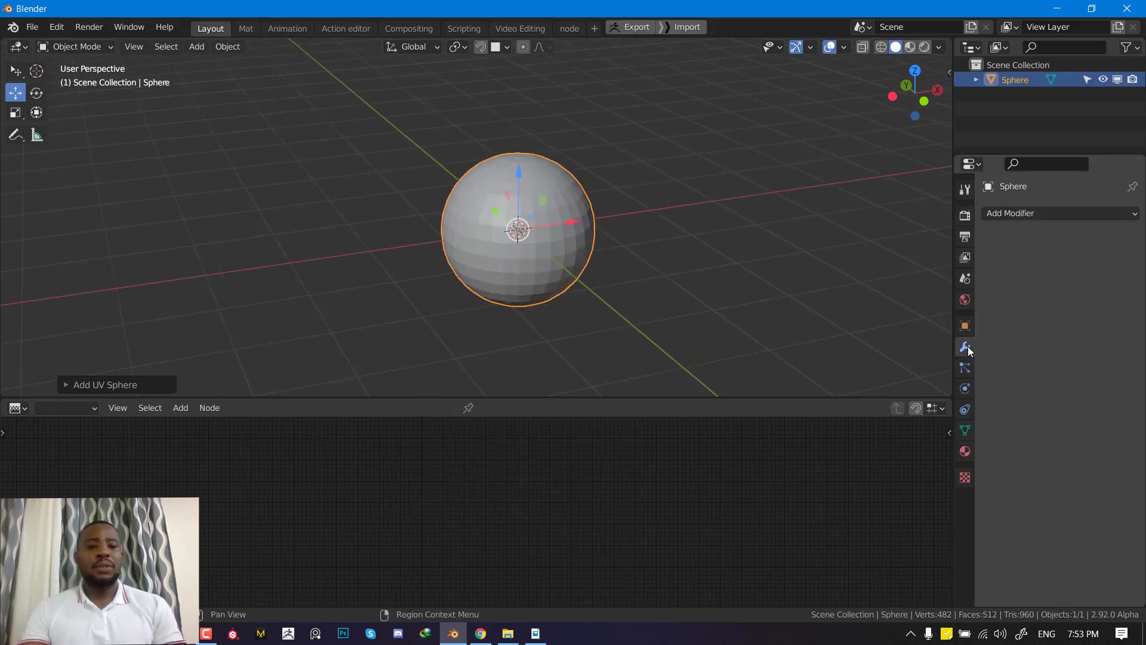
left_click(1057, 212)
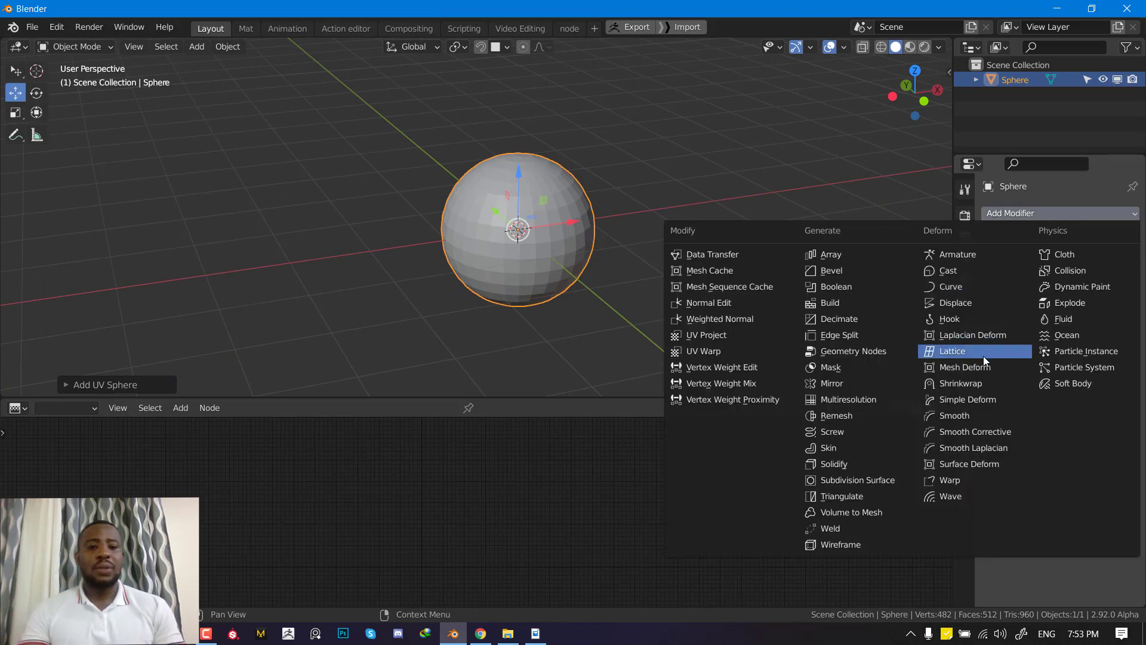
left_click(848, 399)
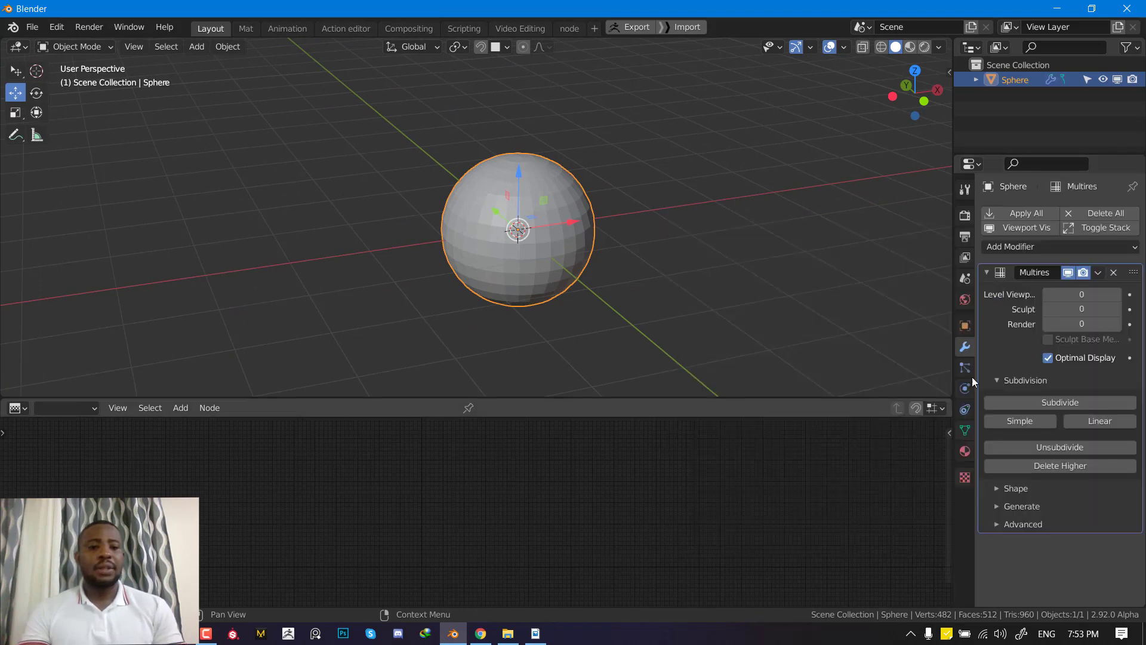
left_click(1059, 402)
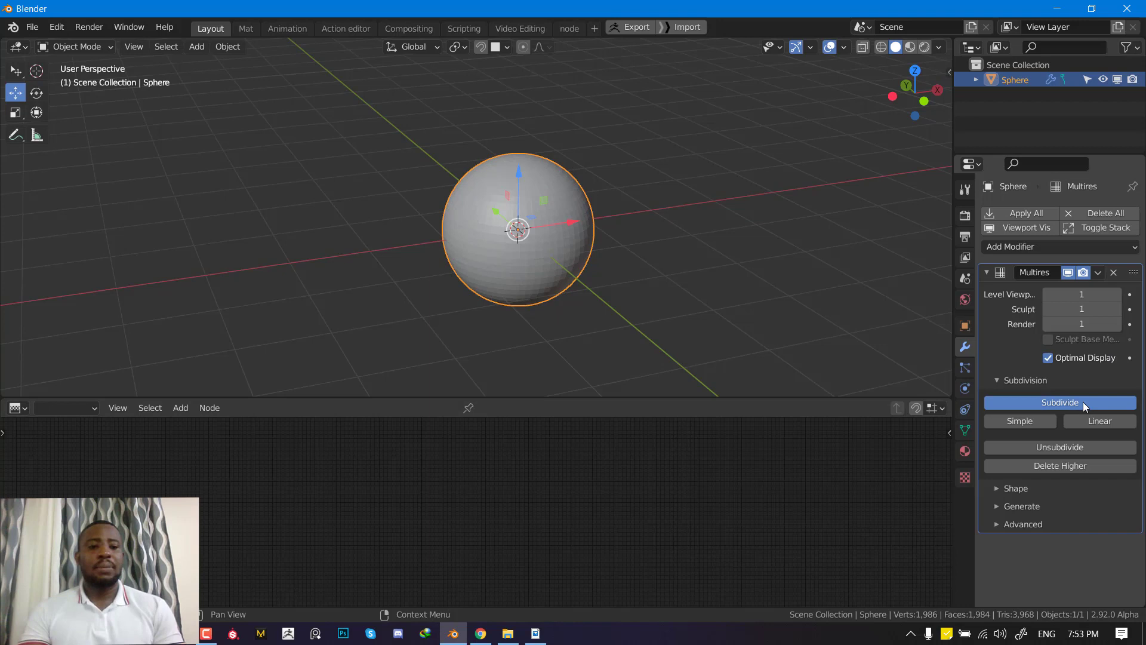
left_click(1061, 402)
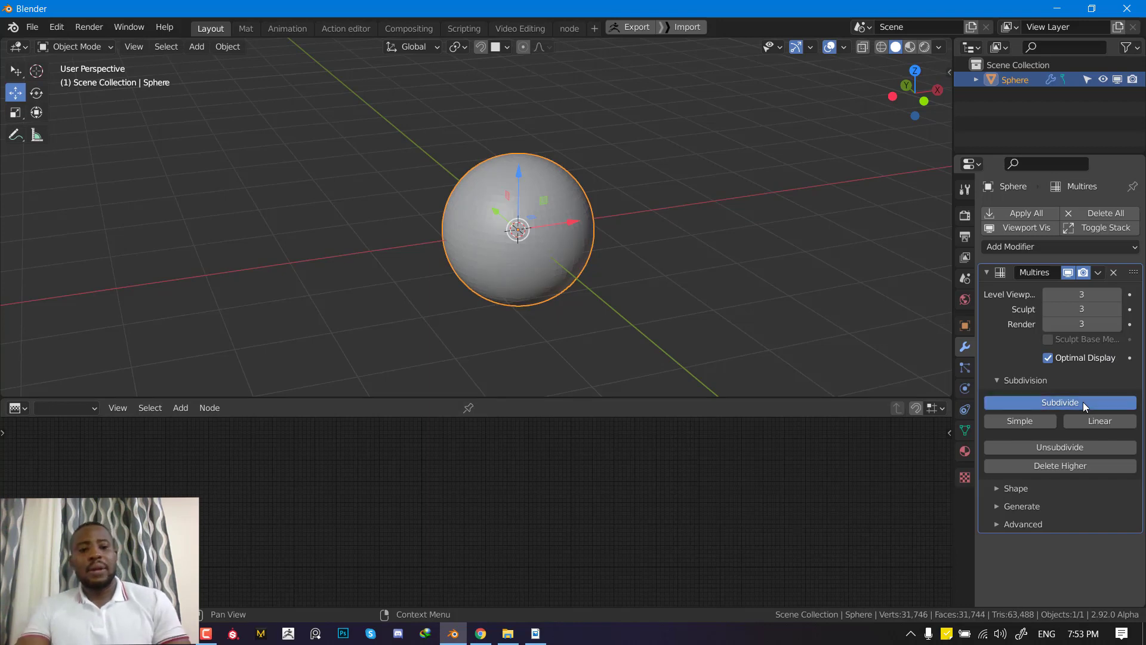
left_click(1060, 402)
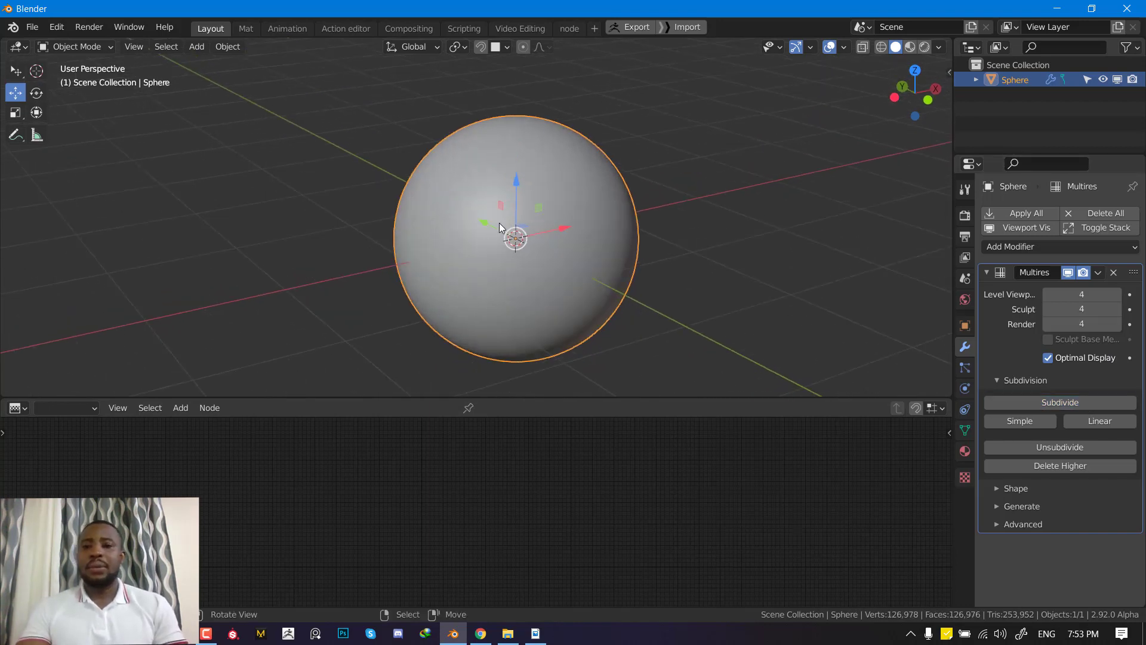
left_click(76, 46)
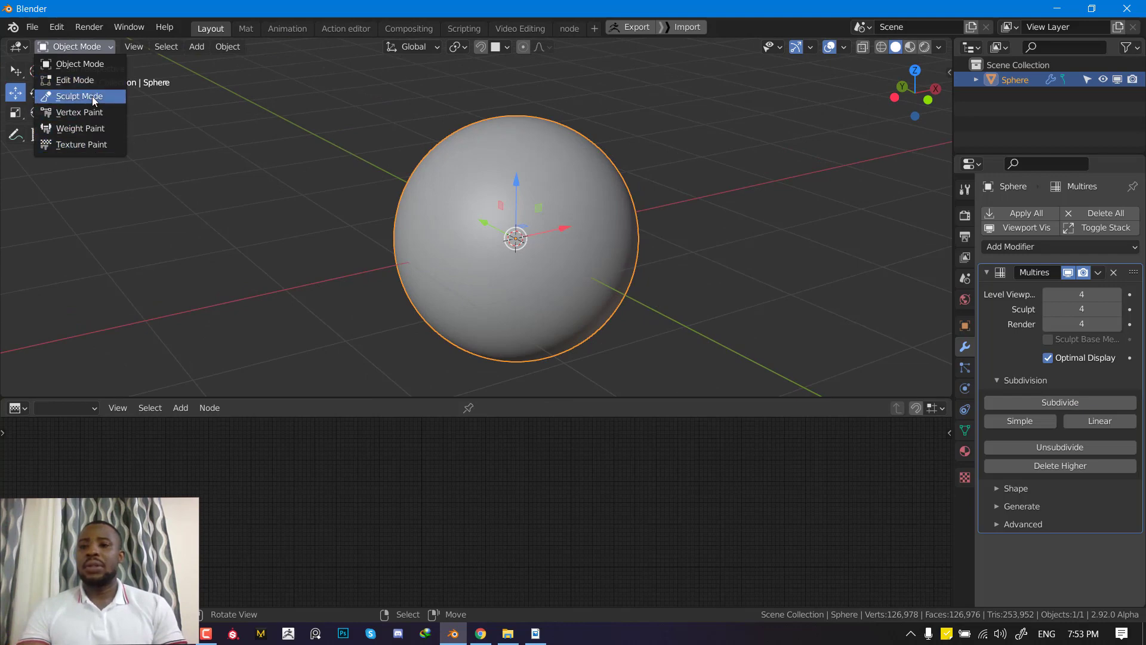
Step: Switch the sphere to Sculpt Mode and expand the Draw brush's Texture panel in the Tool sidebar
left_click(80, 96)
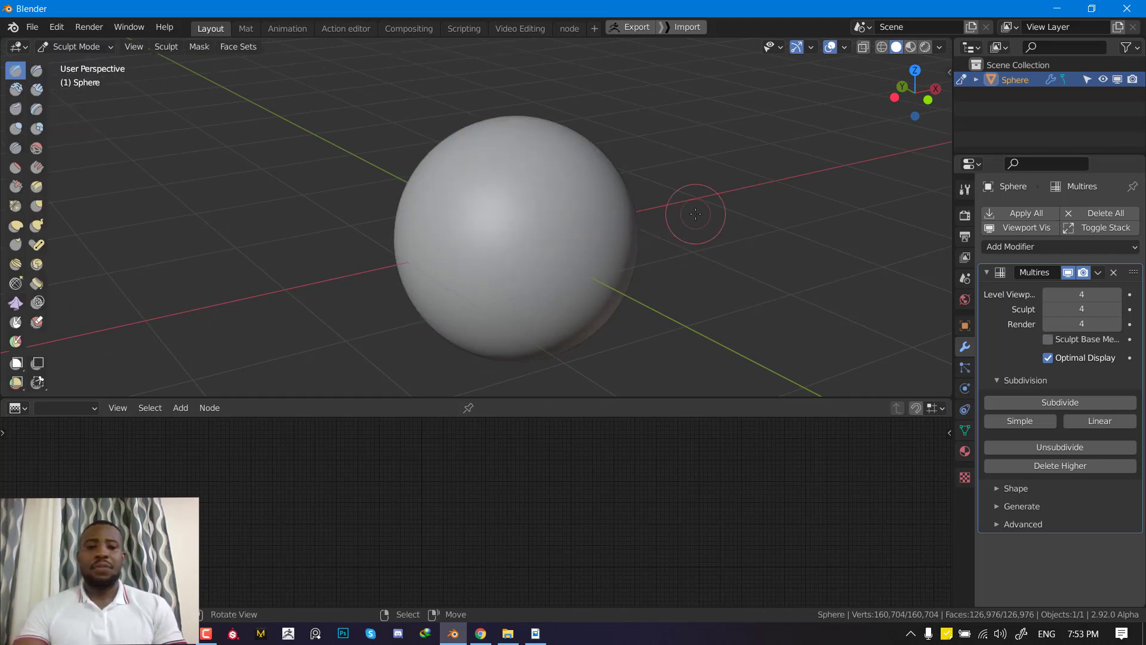
key("n")
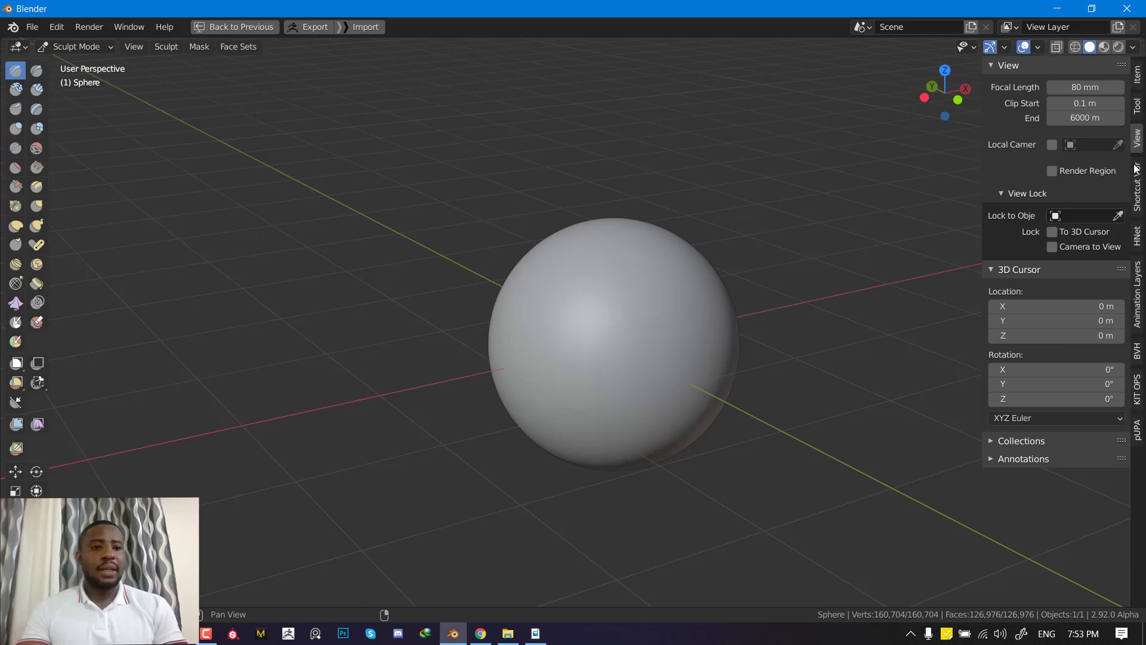
left_click(1138, 105)
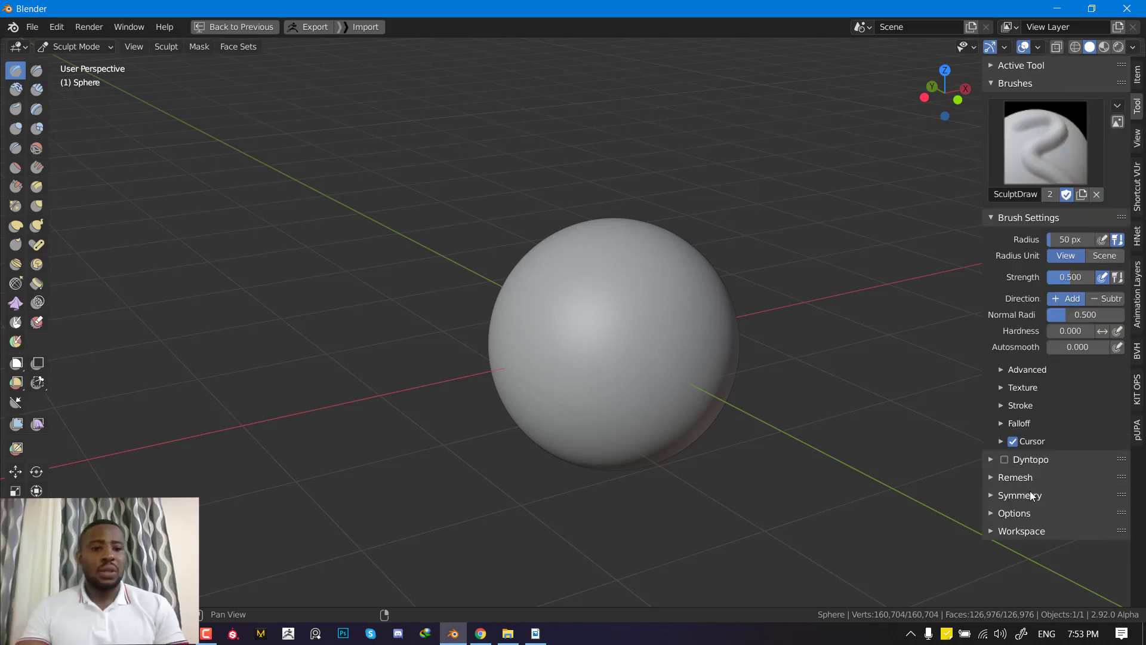
mouse_move(1041, 312)
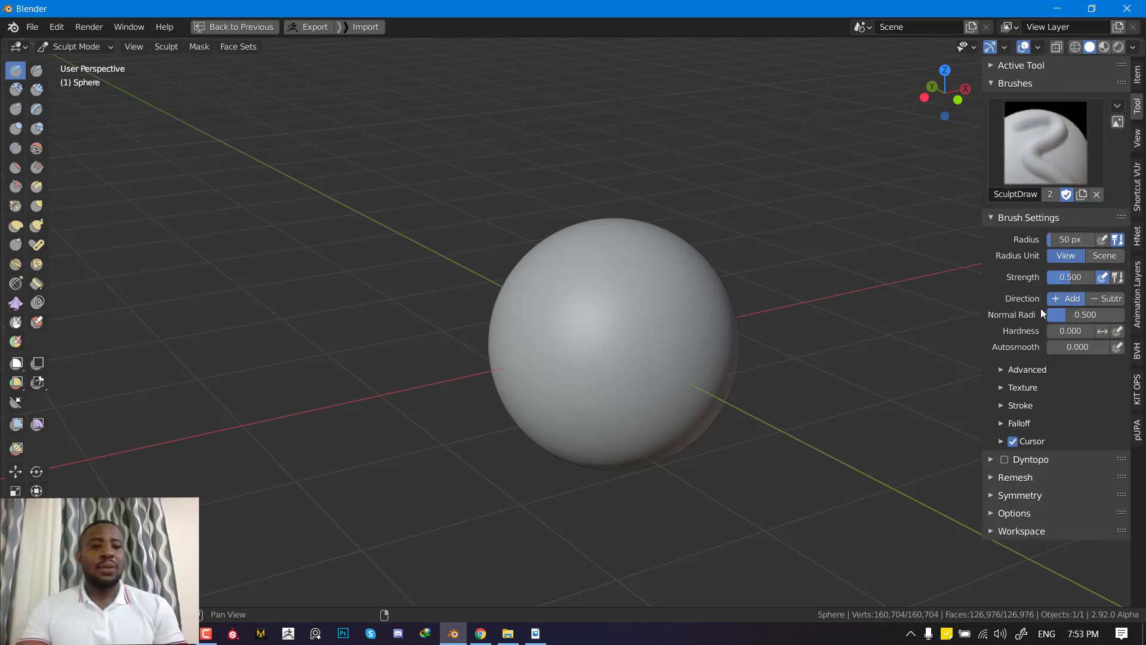
left_click(1023, 387)
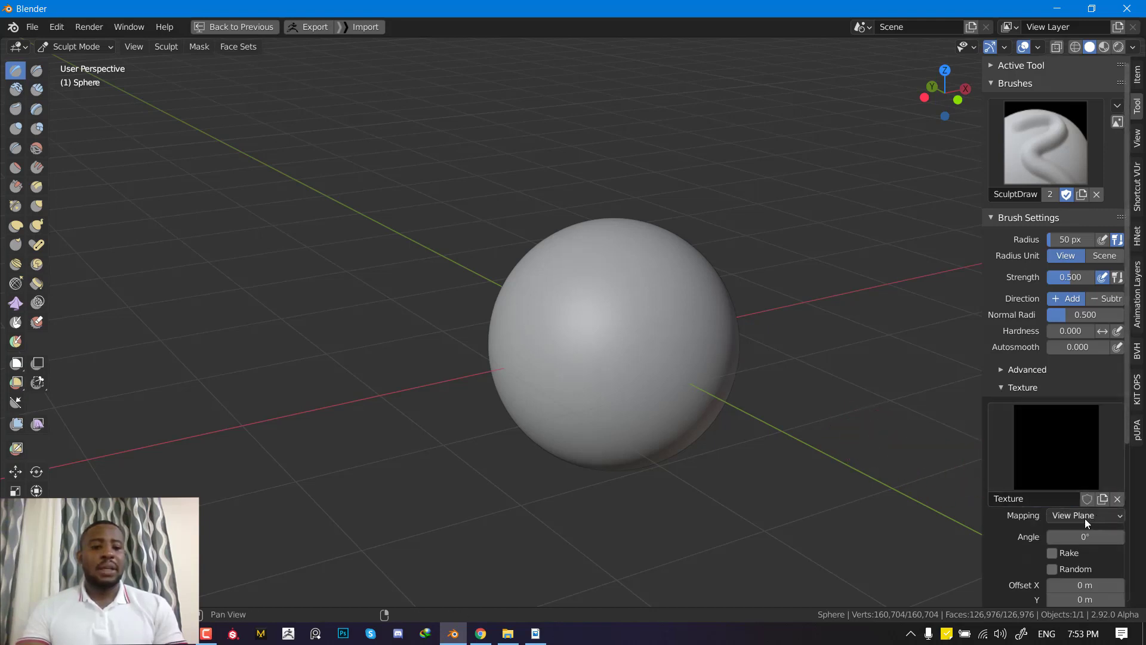
mouse_move(748, 370)
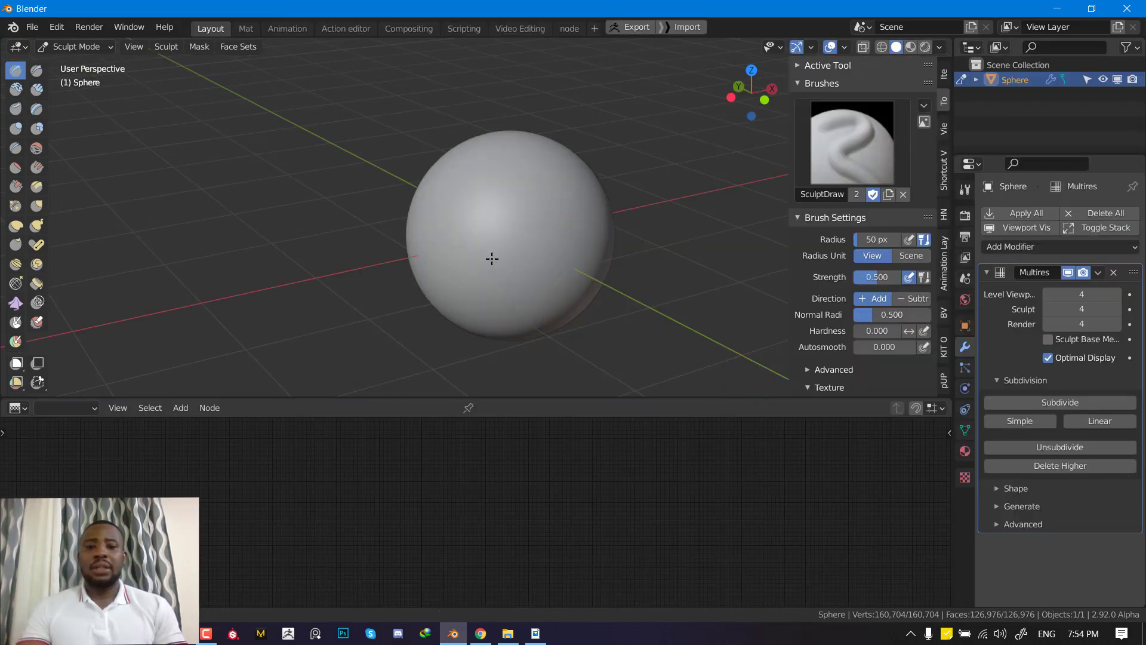
mouse_move(562, 231)
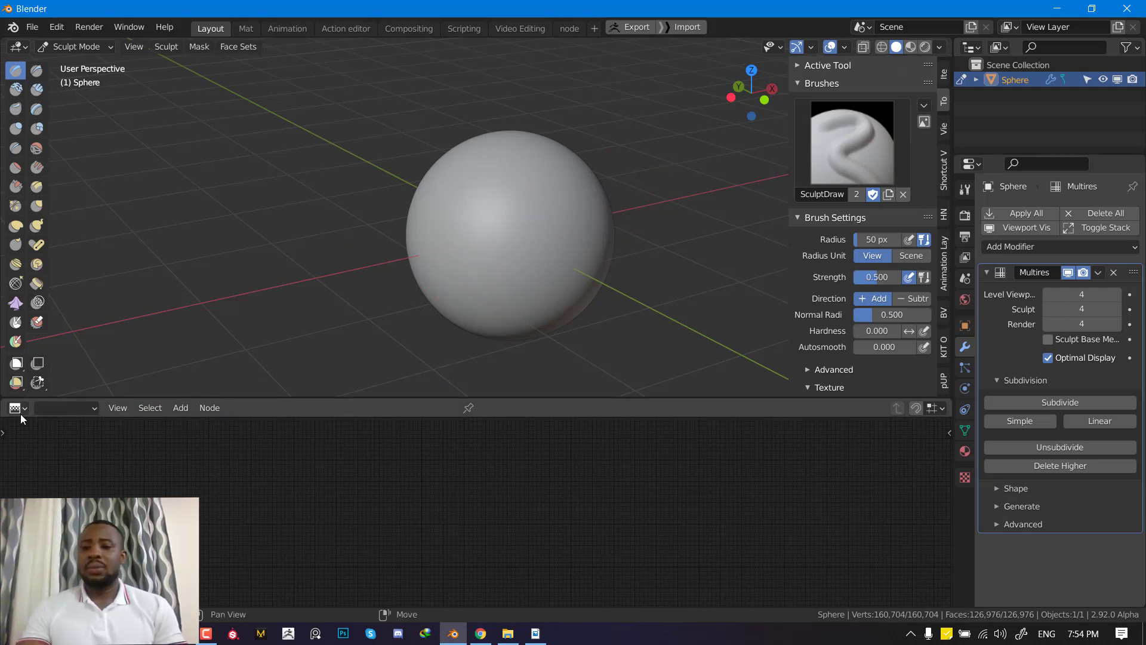
Step: Set the node editor to edit brush textures and enable nodes, with a Checker node feeding the output
left_click(14, 408)
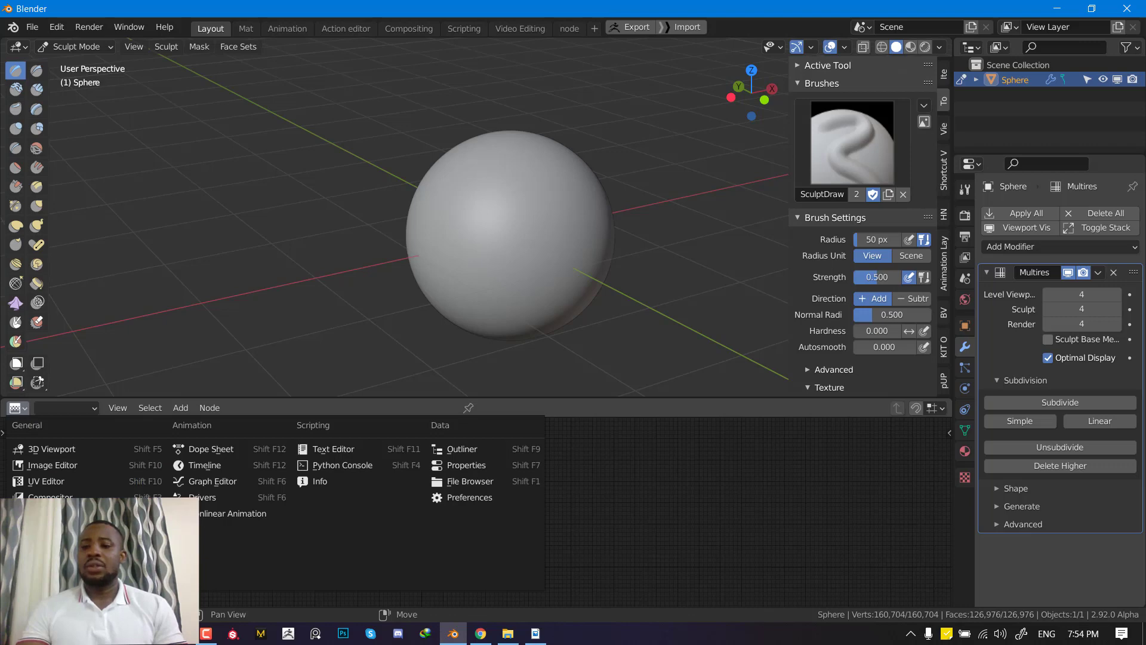
left_click(64, 408)
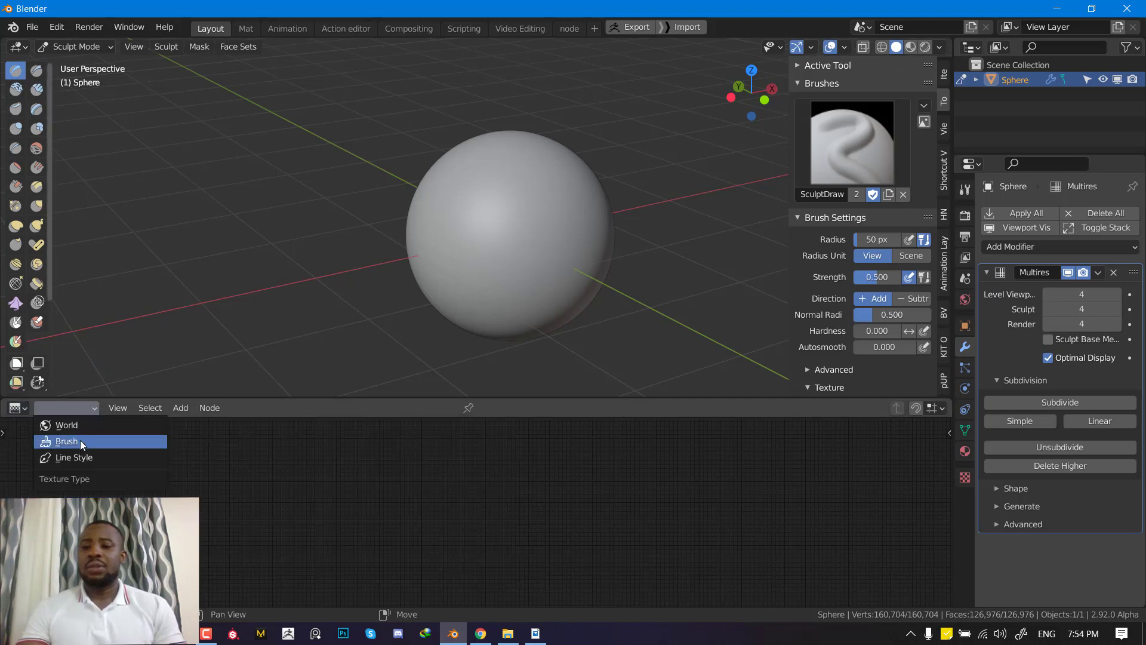
left_click(66, 441)
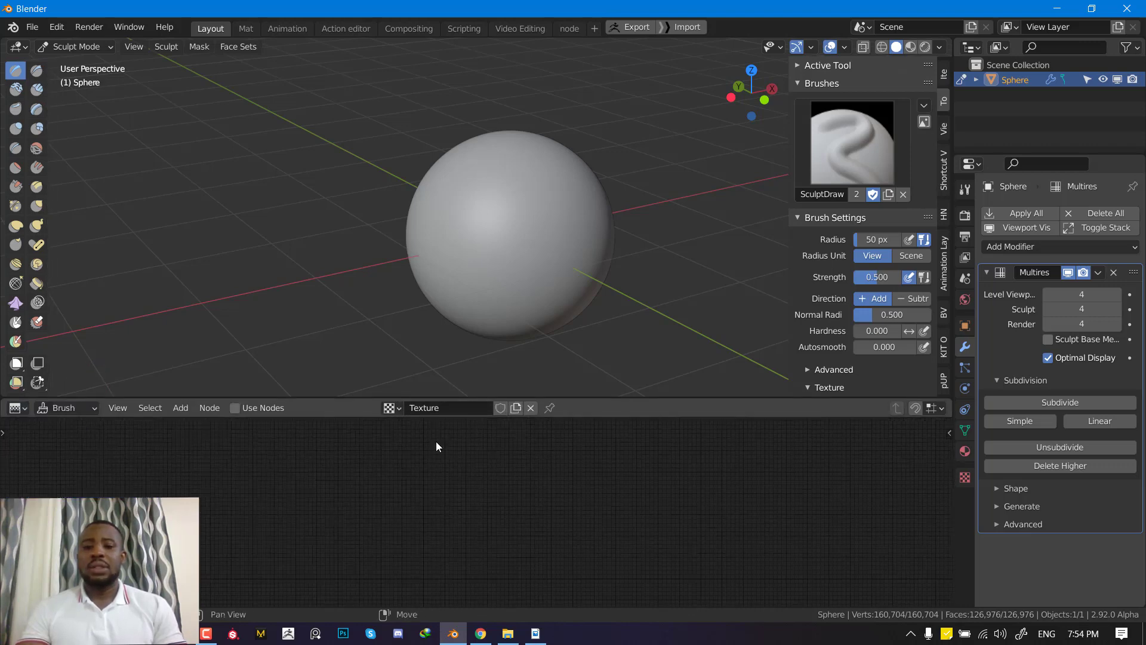
mouse_move(419, 437)
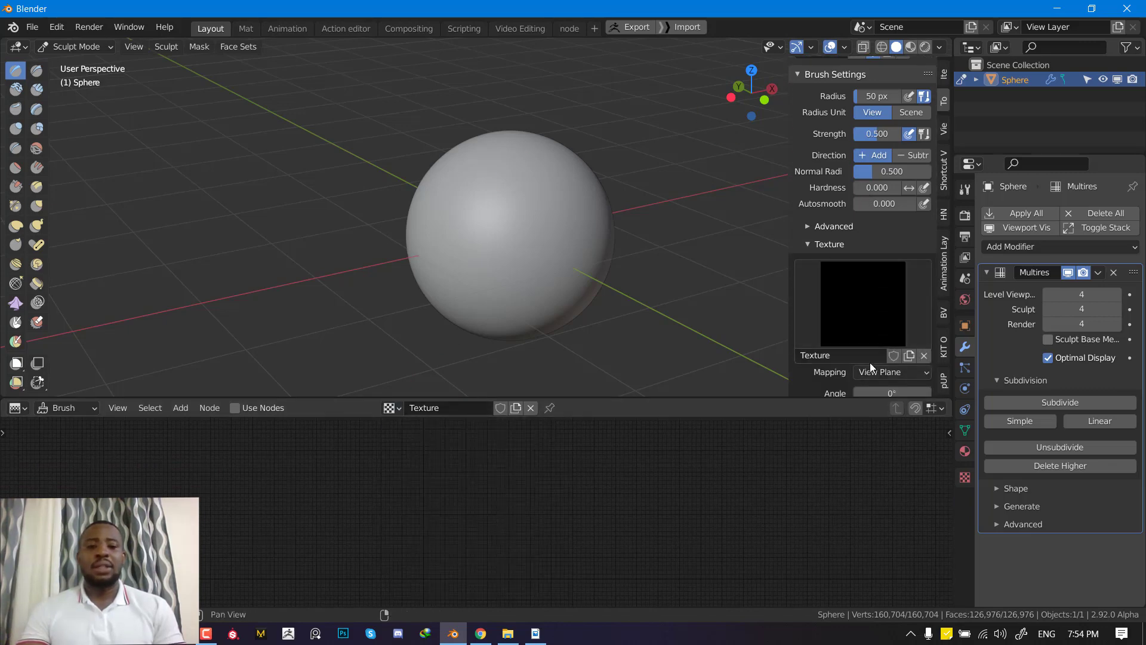
mouse_move(234, 410)
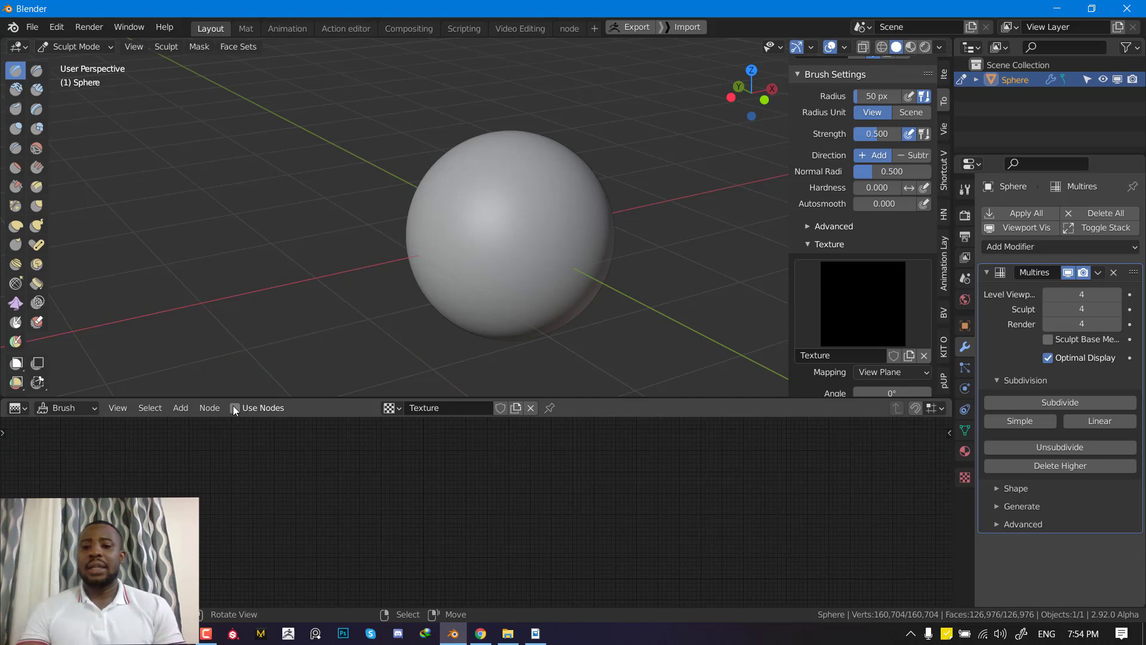
left_click(234, 408)
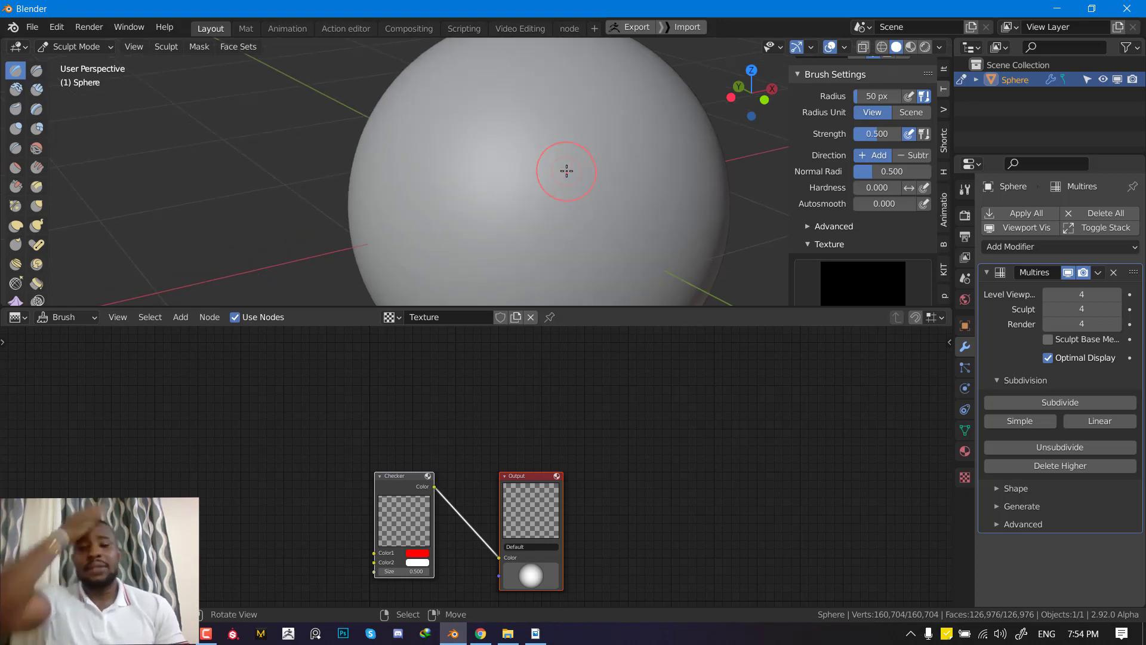
mouse_move(530, 300)
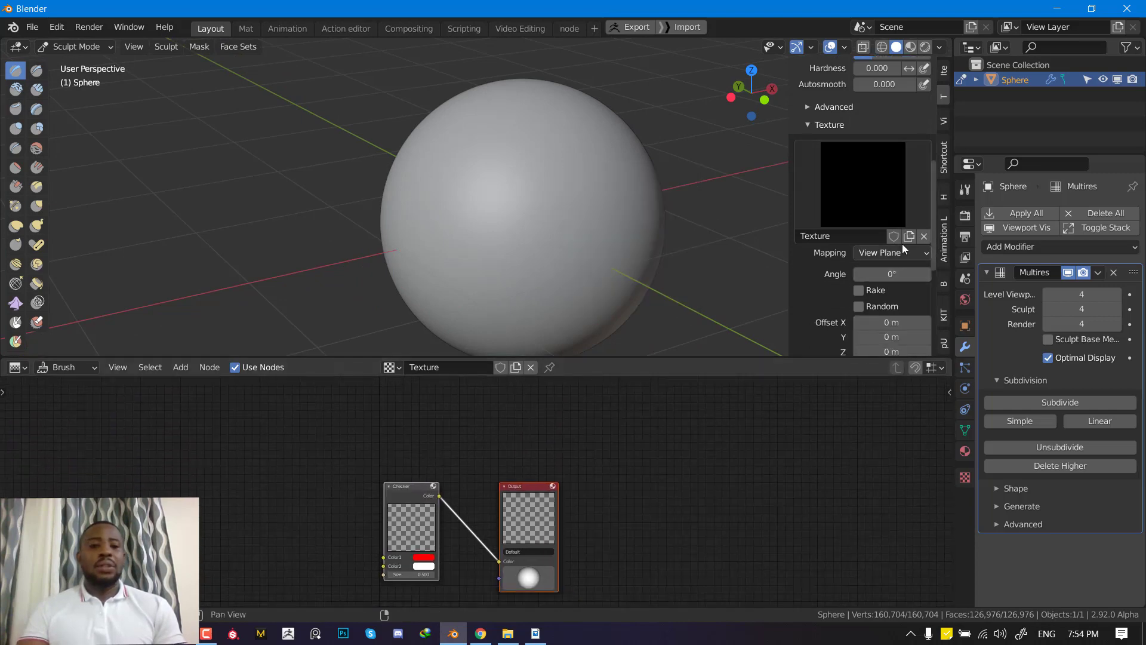
Step: Set the brush texture mapping to Stencil
left_click(890, 251)
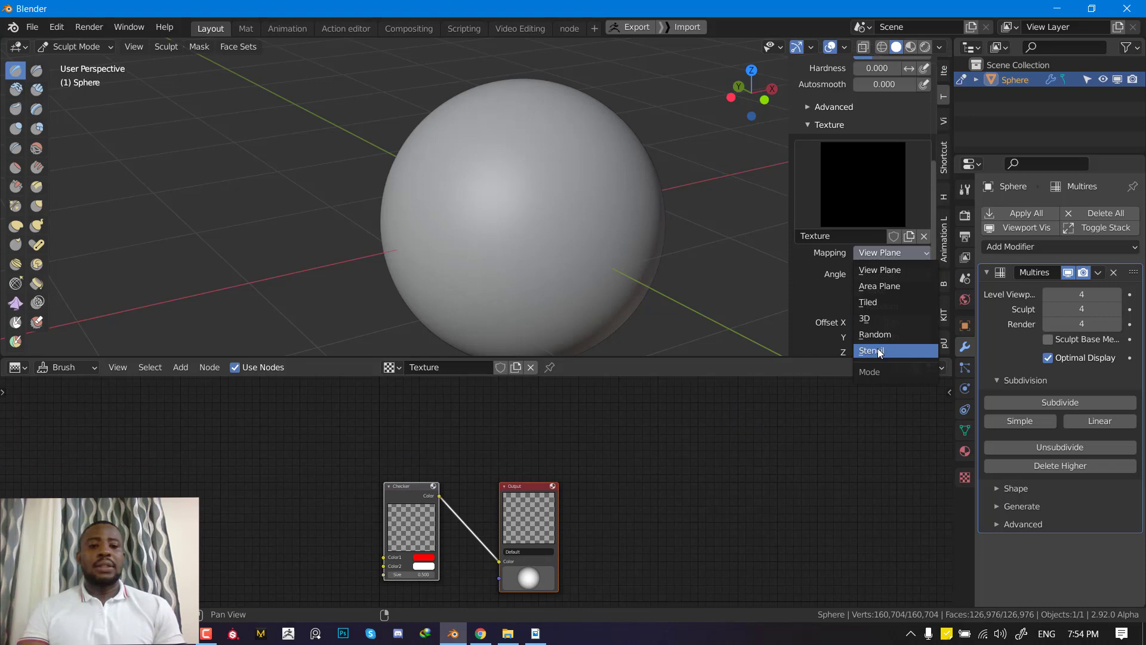
left_click(870, 349)
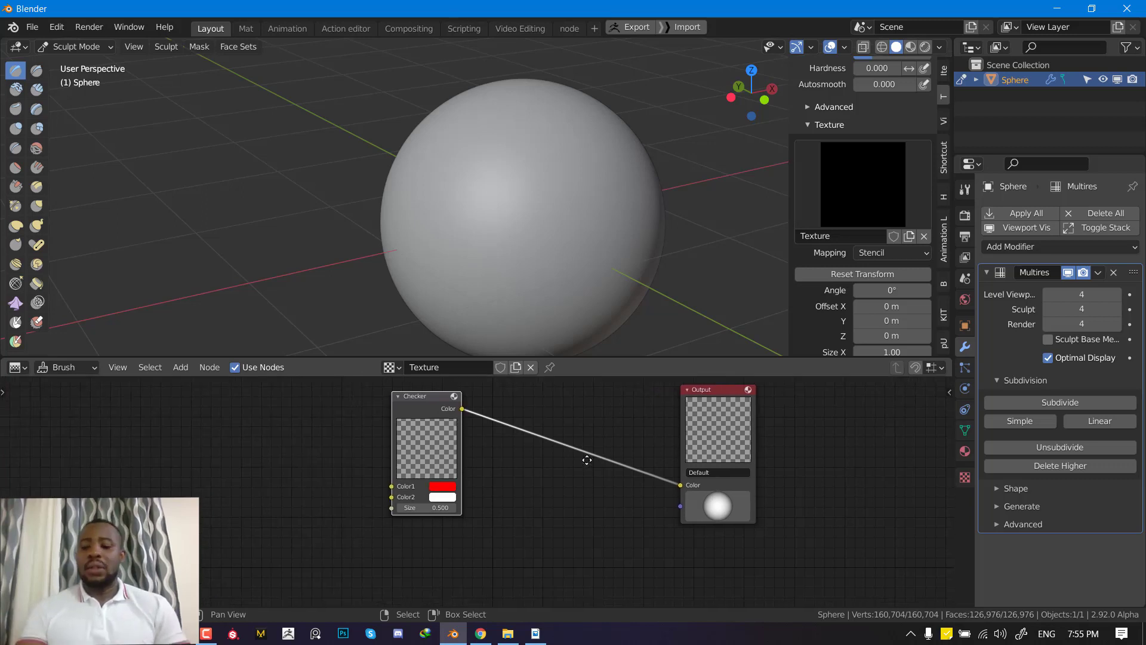
Step: Add a Bricks texture node via search and connect it to the brush output in place of Checker
left_click(181, 366)
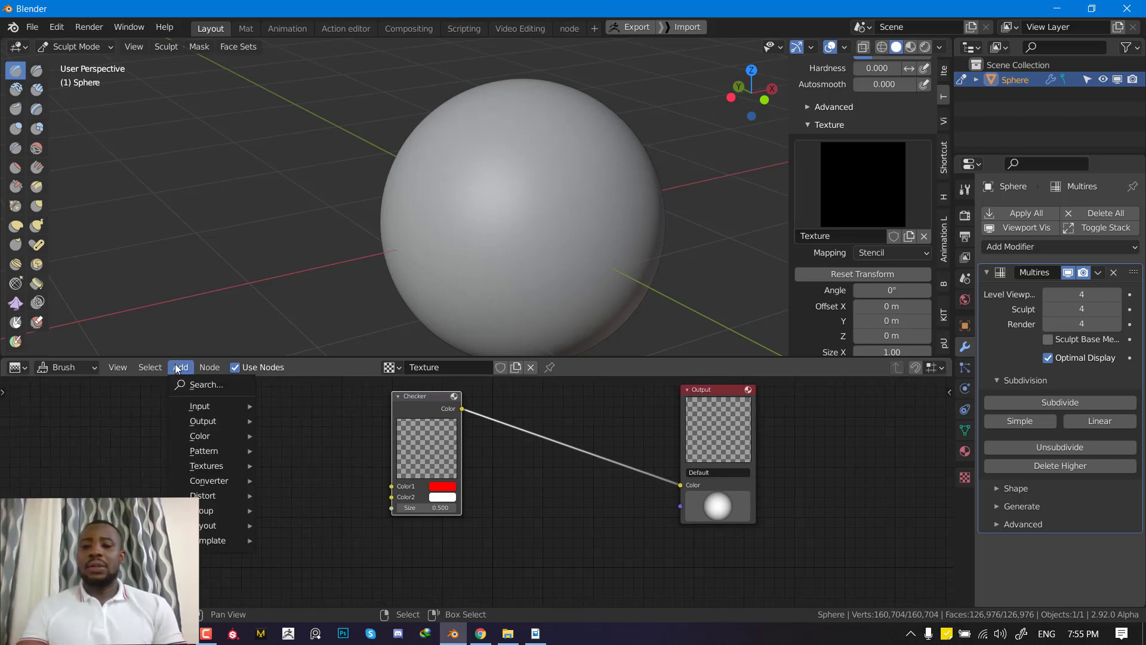
mouse_move(203, 495)
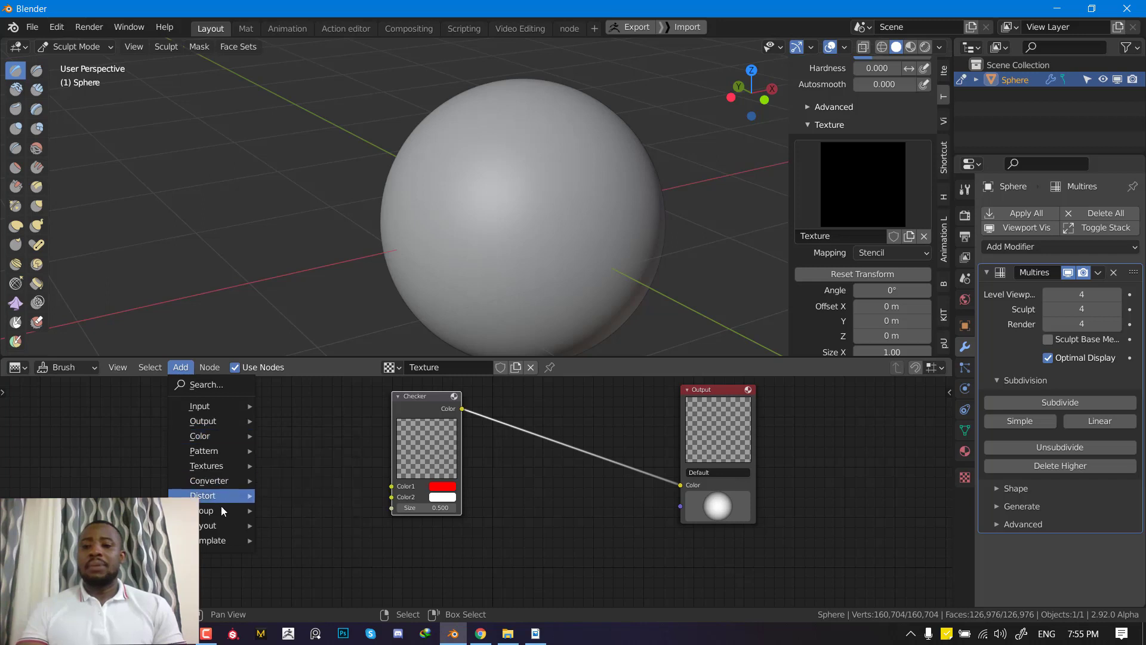
mouse_move(207, 466)
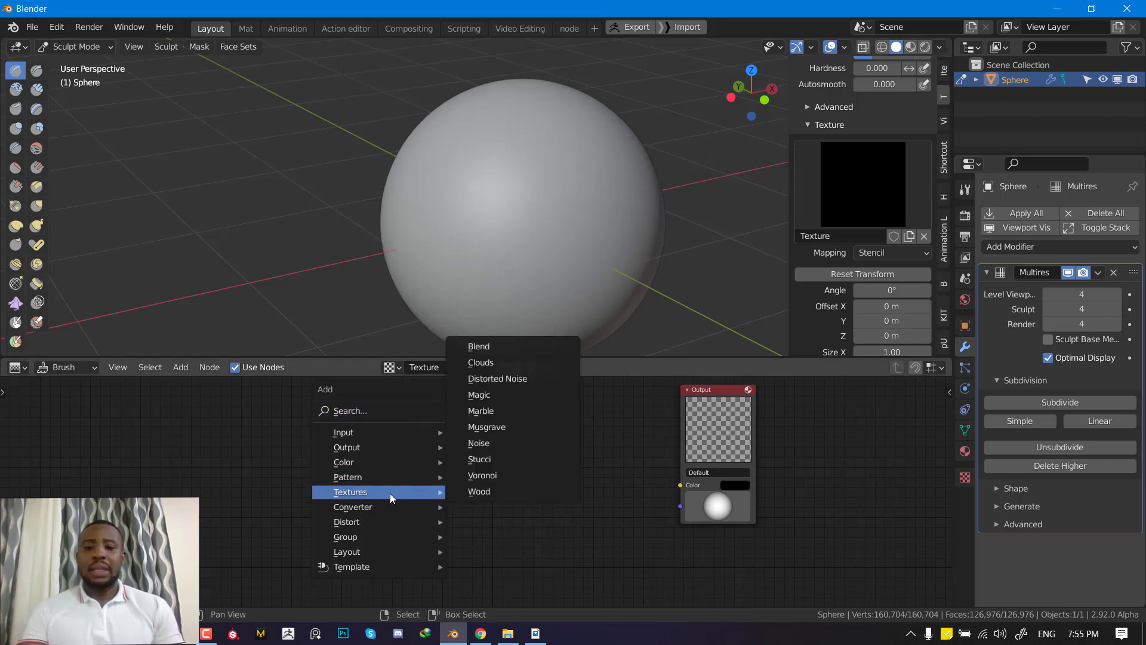
left_click(350, 409)
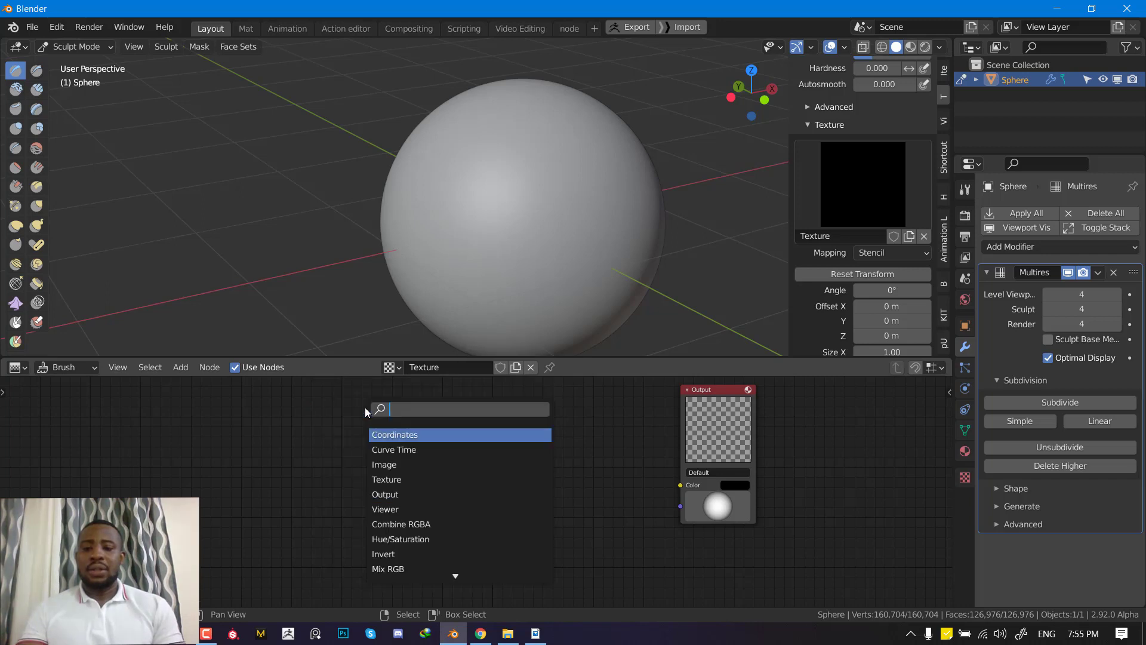
left_click(388, 465)
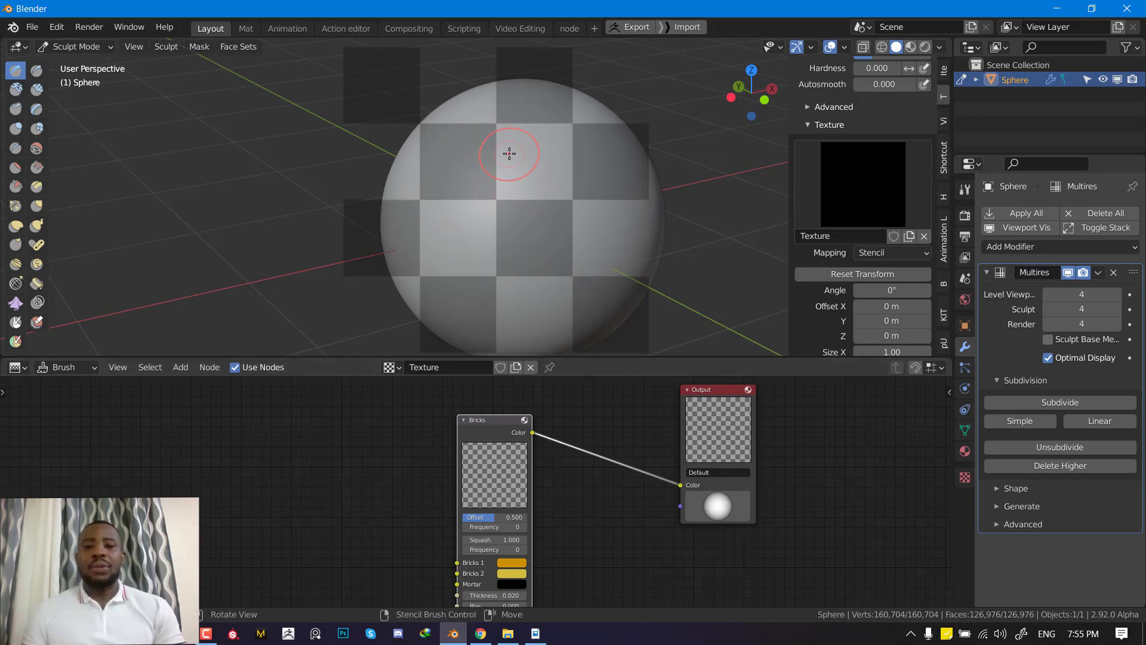
mouse_move(563, 148)
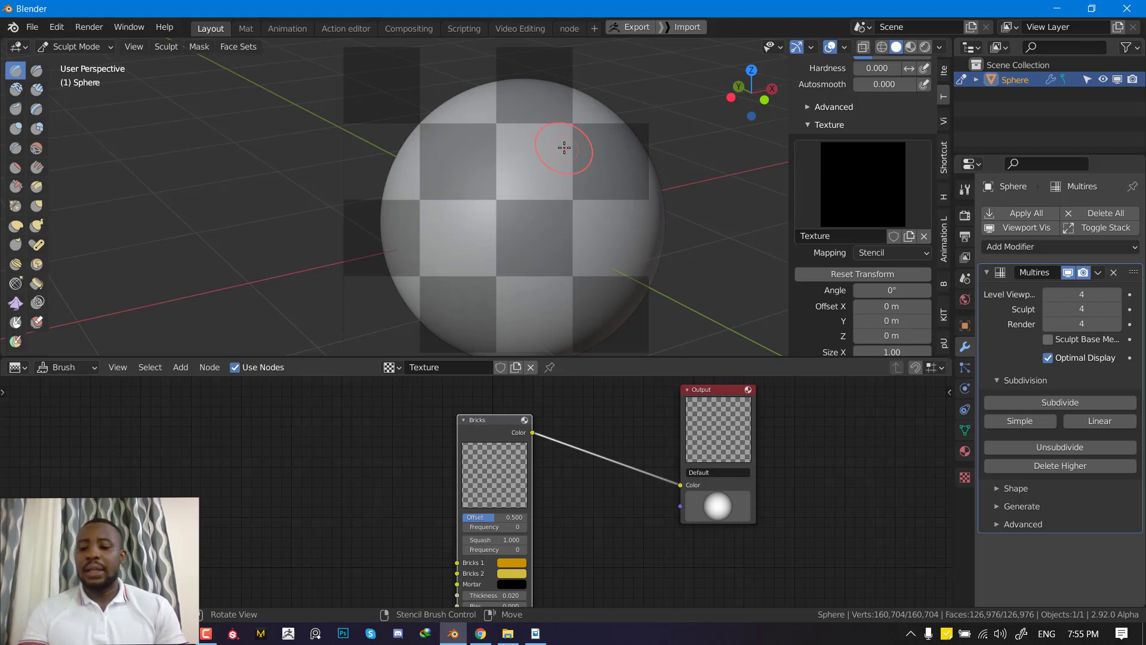
mouse_move(519, 197)
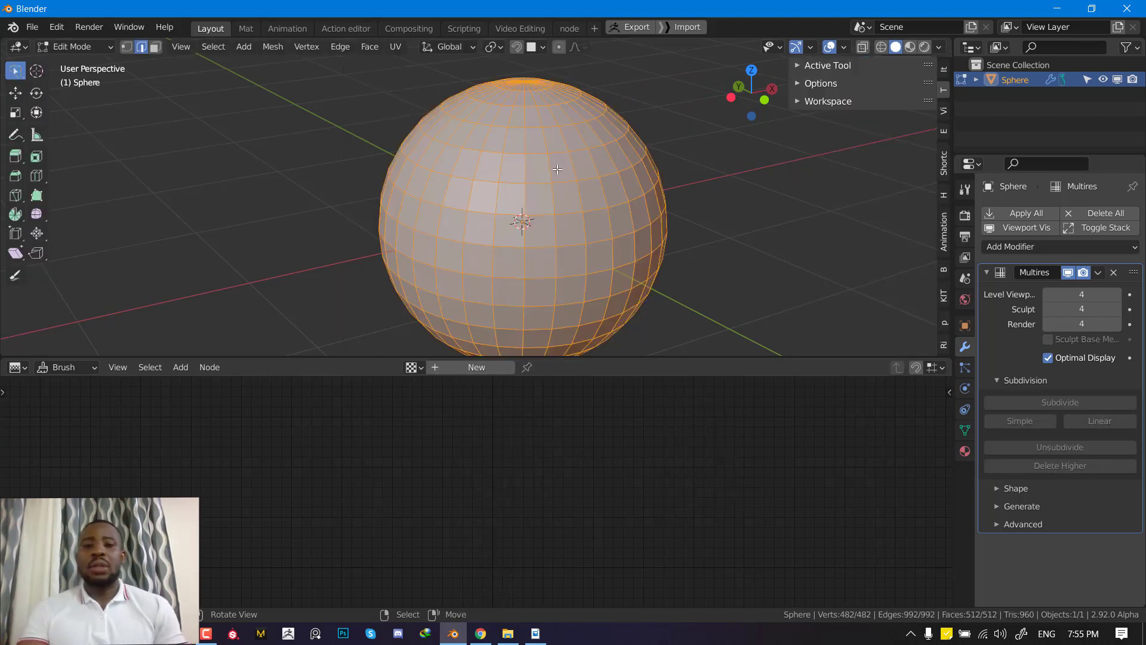
Step: Return the sphere to Sculpt Mode before maximizing the node editor
left_click(72, 47)
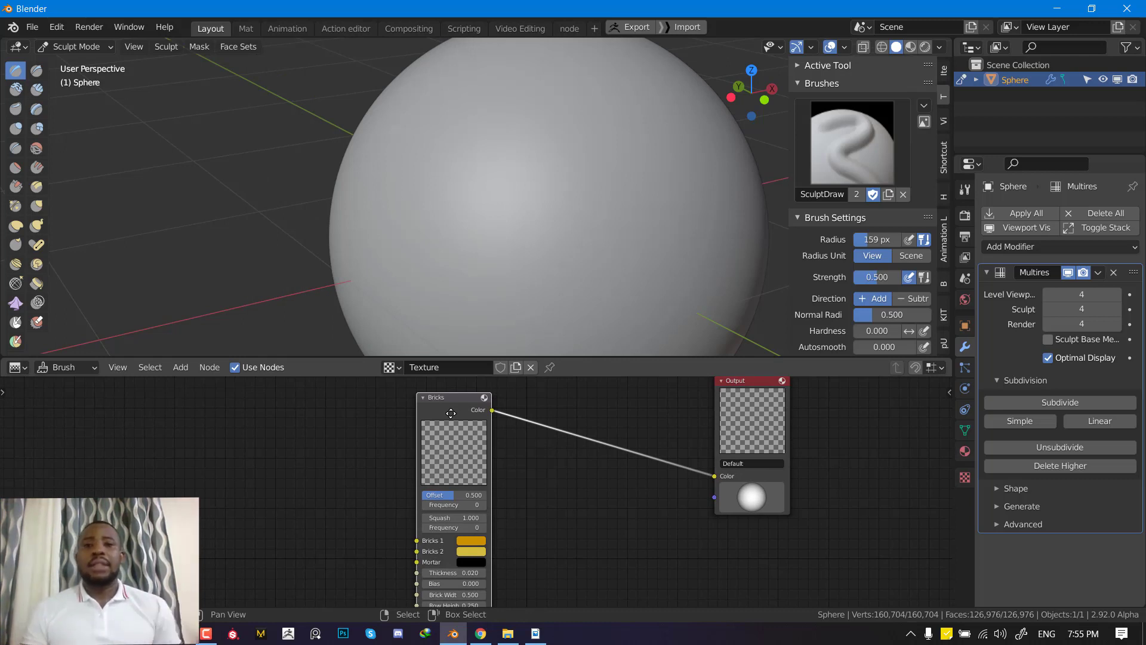
mouse_move(474, 468)
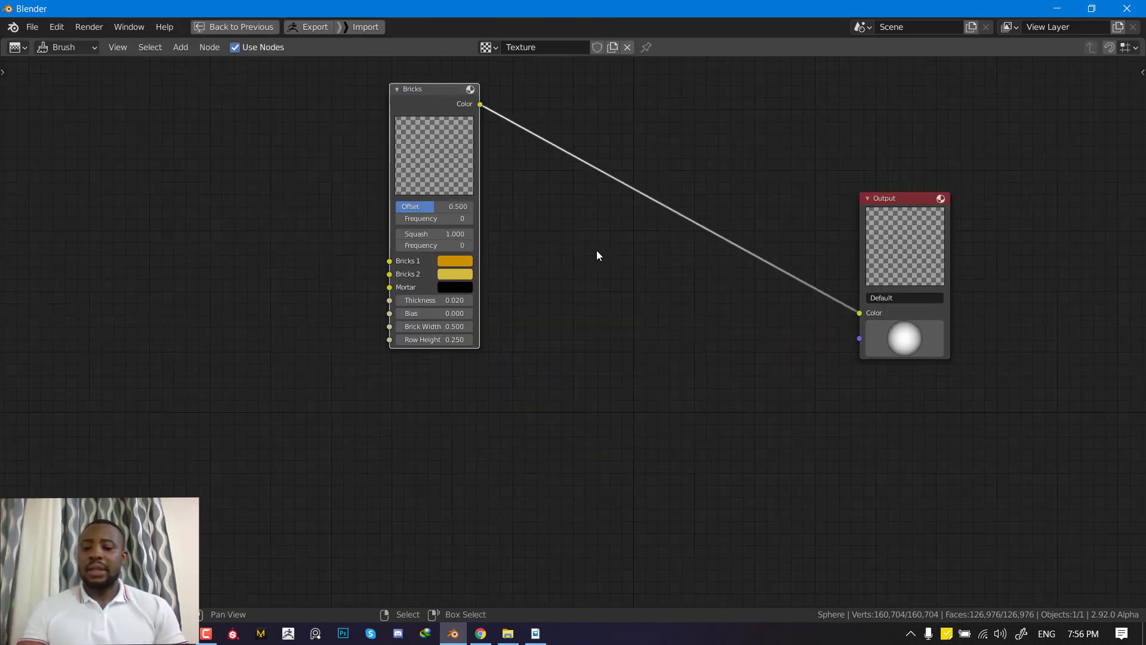
Step: Mix the Bricks texture with a Noise texture through a Mix RGB node set to Add
left_click(181, 47)
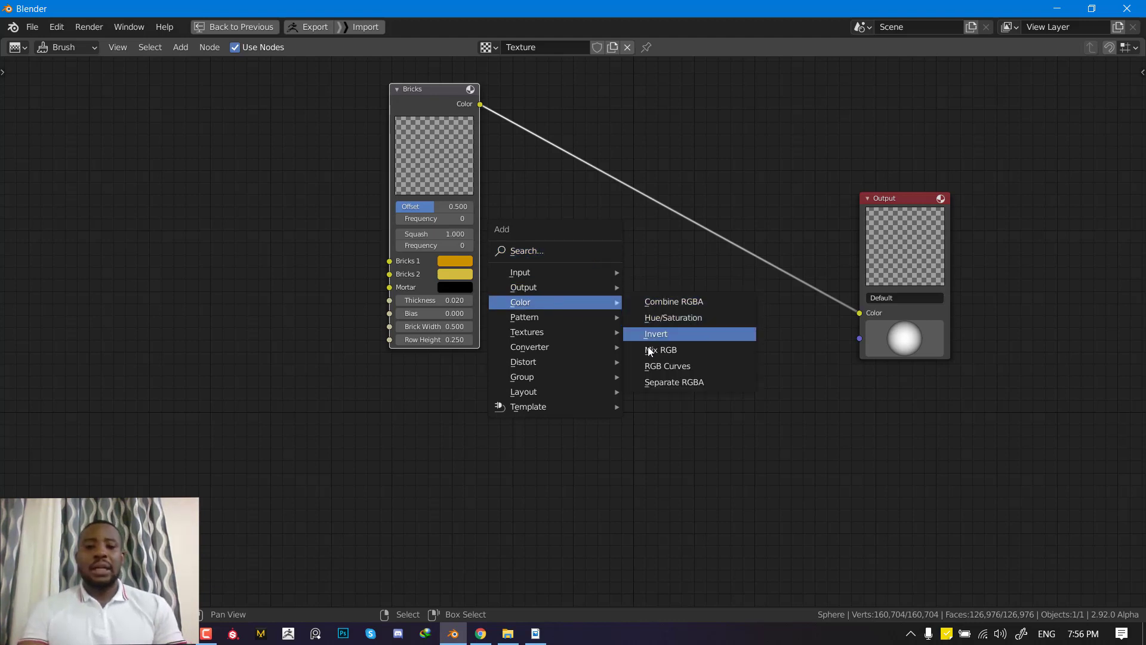
left_click(660, 349)
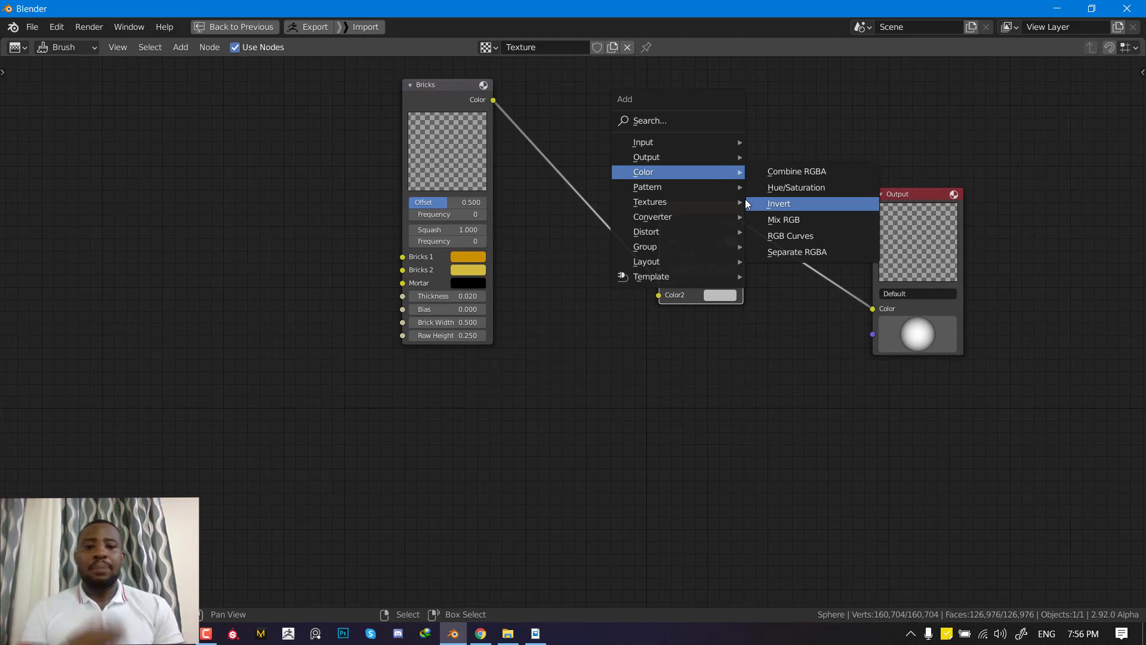
mouse_move(647, 187)
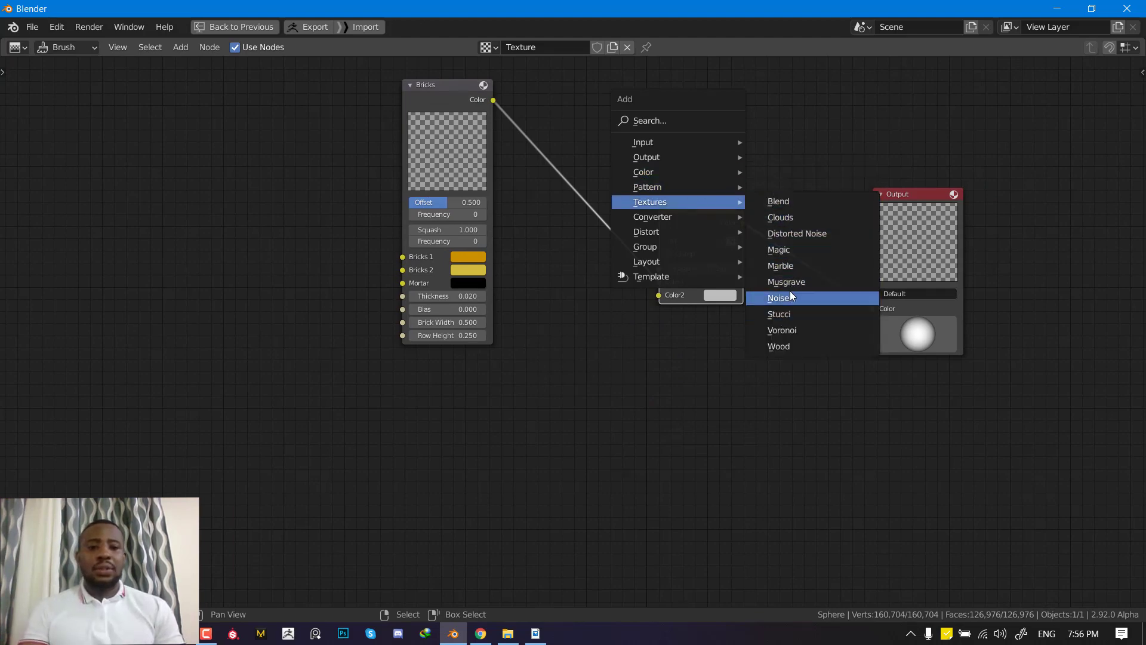
left_click(780, 297)
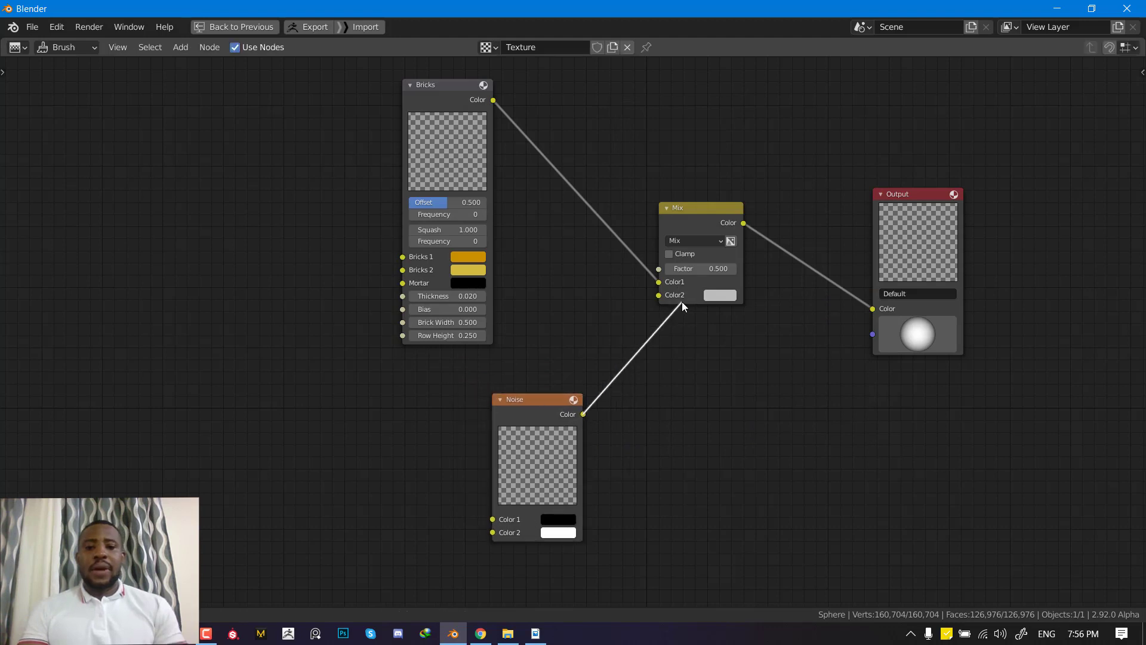
left_click(695, 240)
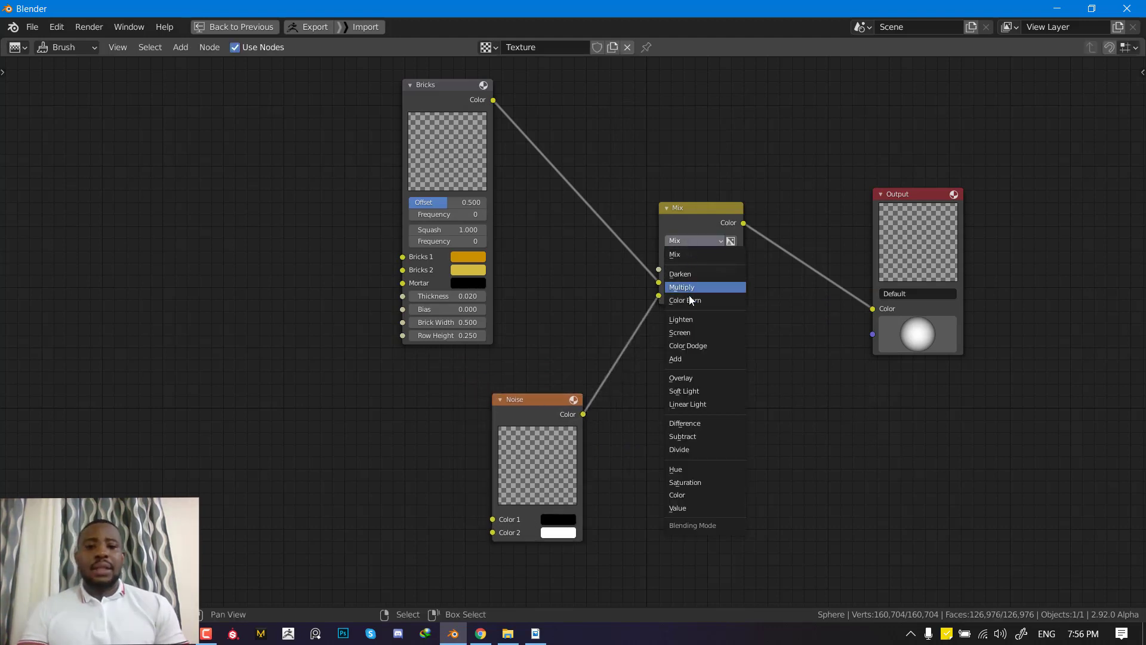
left_click(675, 358)
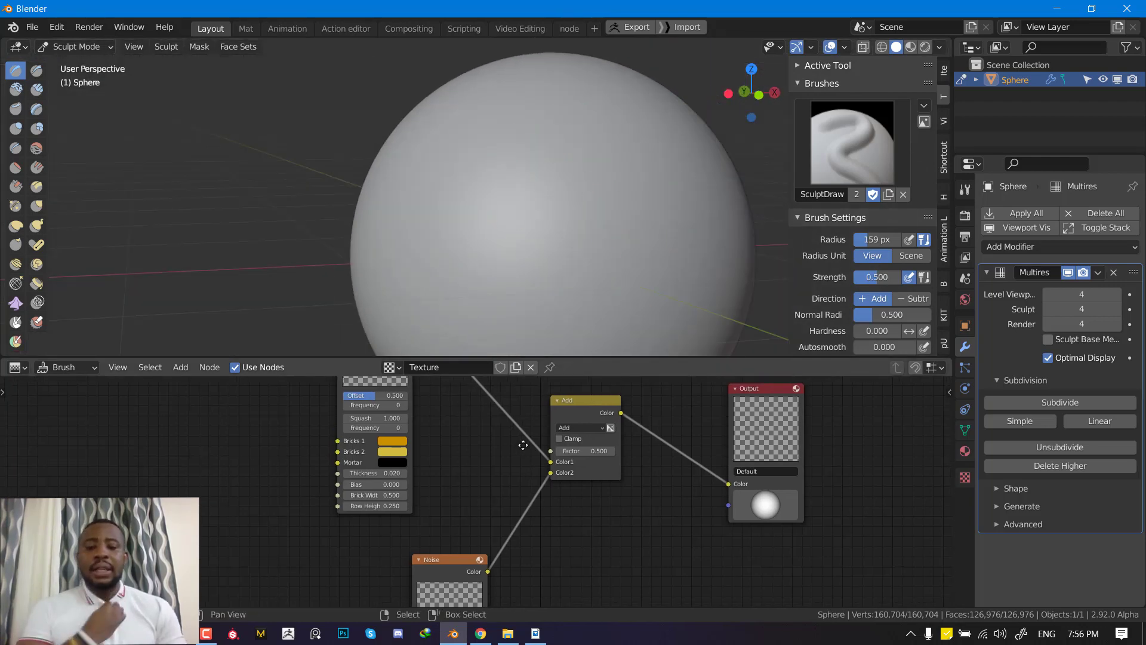
Step: Insert an Invert node between the Bricks texture and the Add mix
left_click(181, 367)
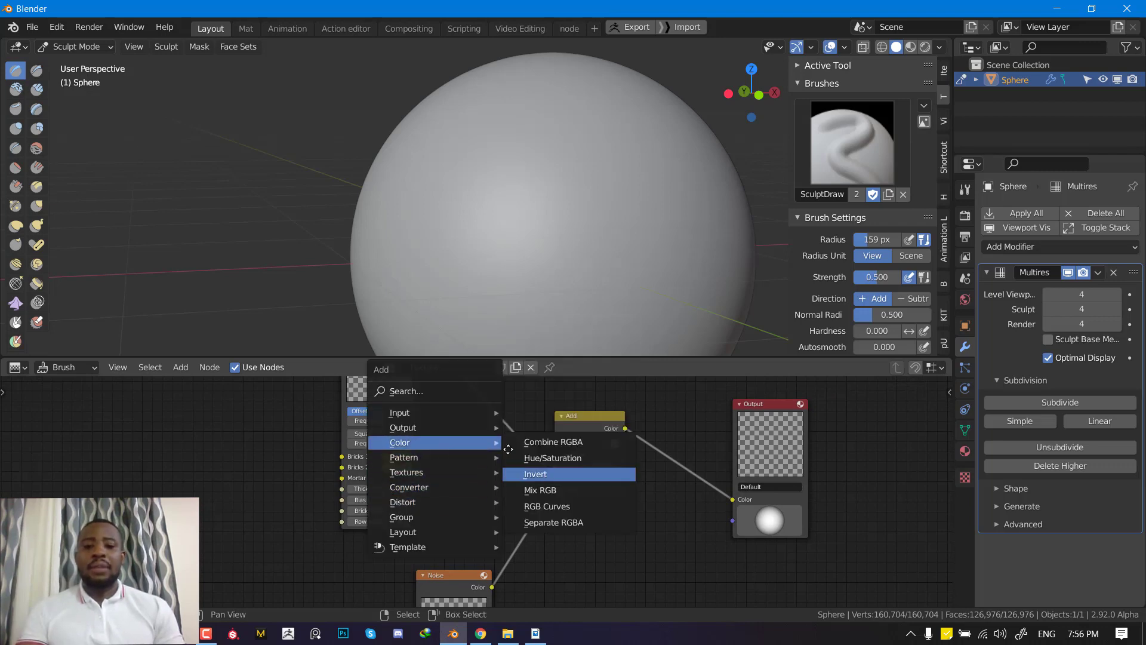
left_click(534, 474)
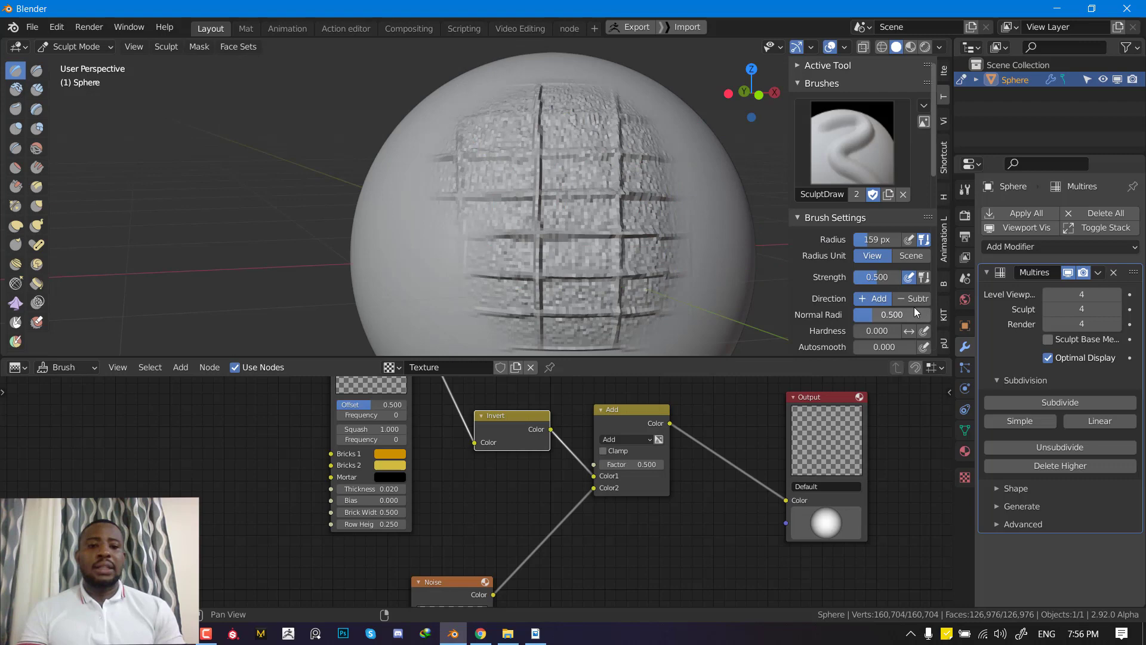
mouse_move(916, 298)
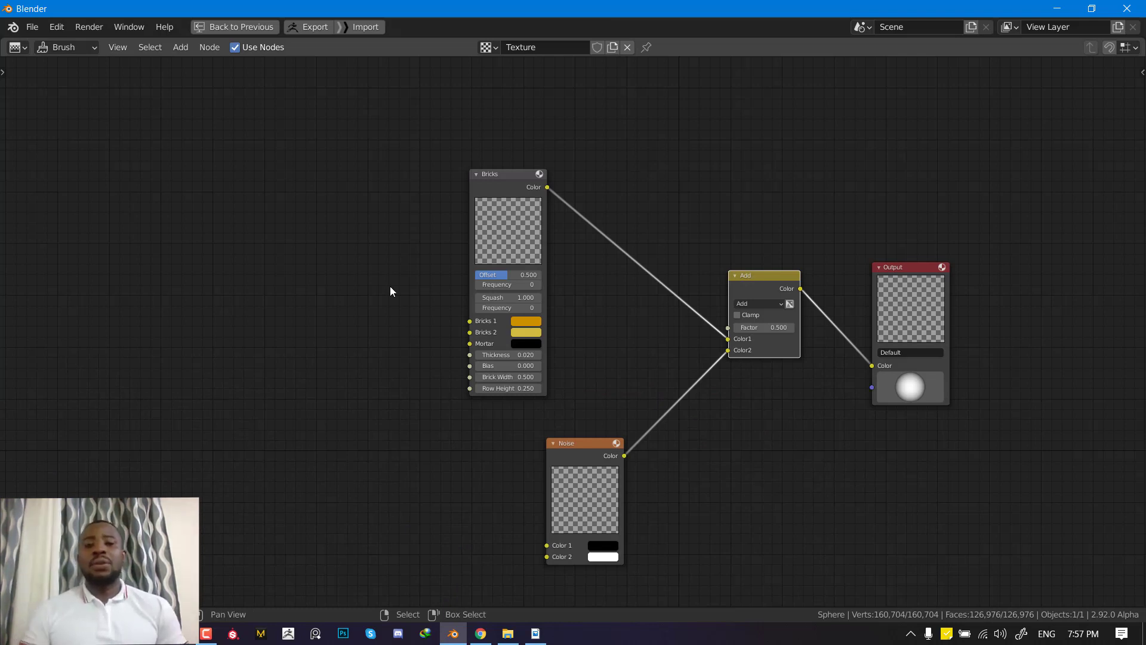
mouse_move(750, 205)
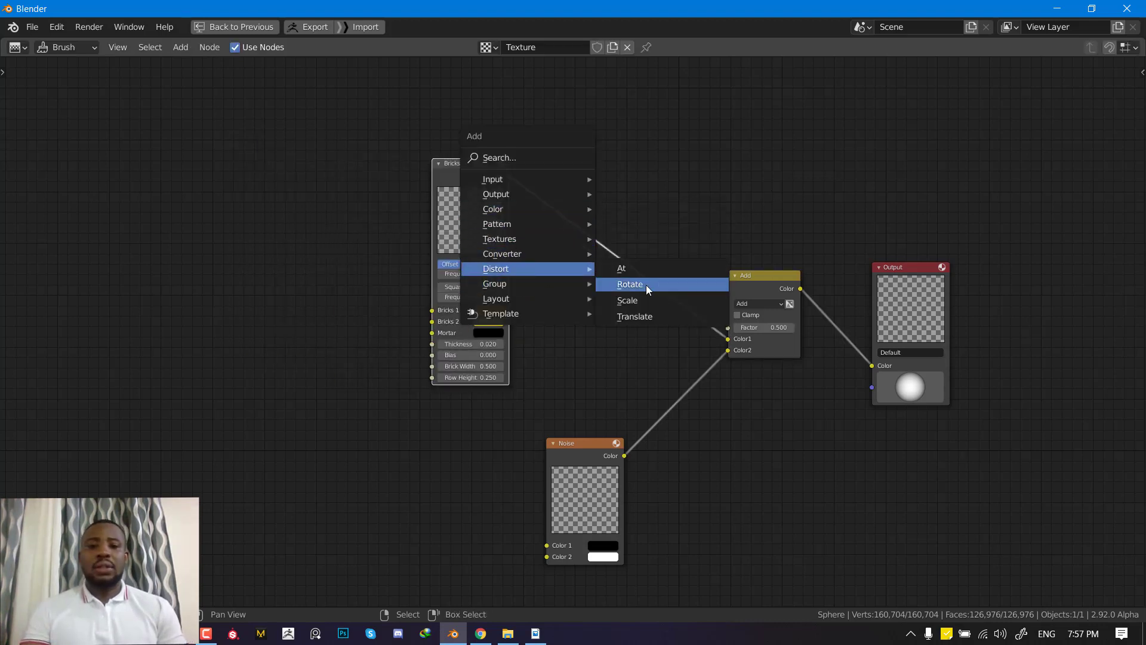
Step: Insert a Scale distort node scaling the Bricks by 7 and resume sculpting the denser pattern
left_click(627, 301)
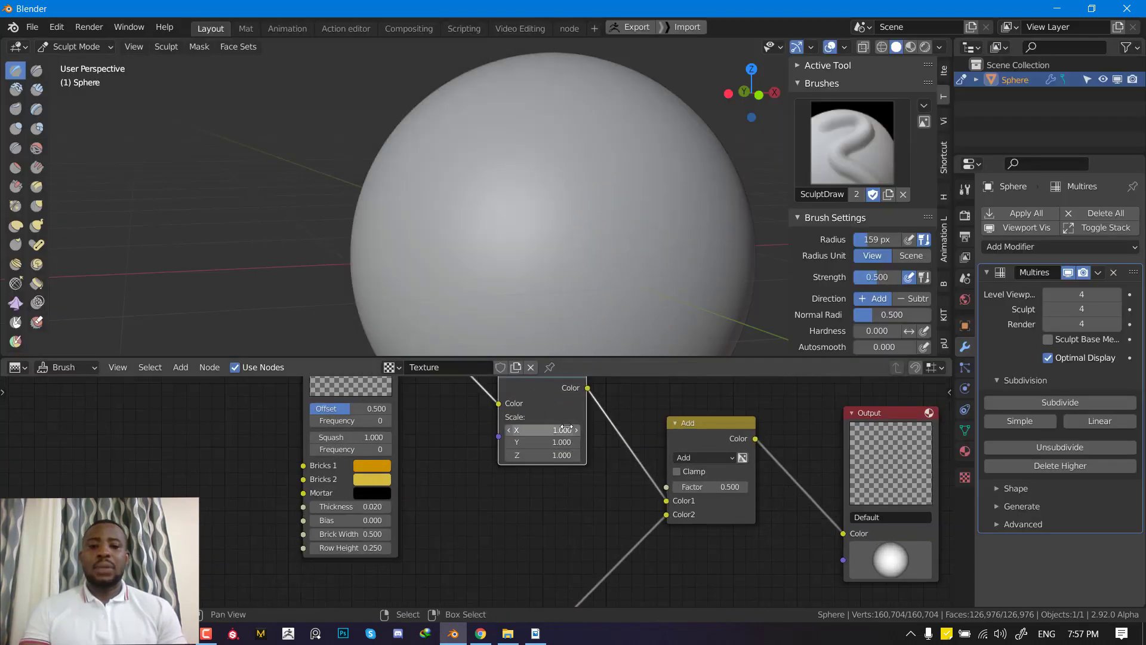
left_click(542, 430)
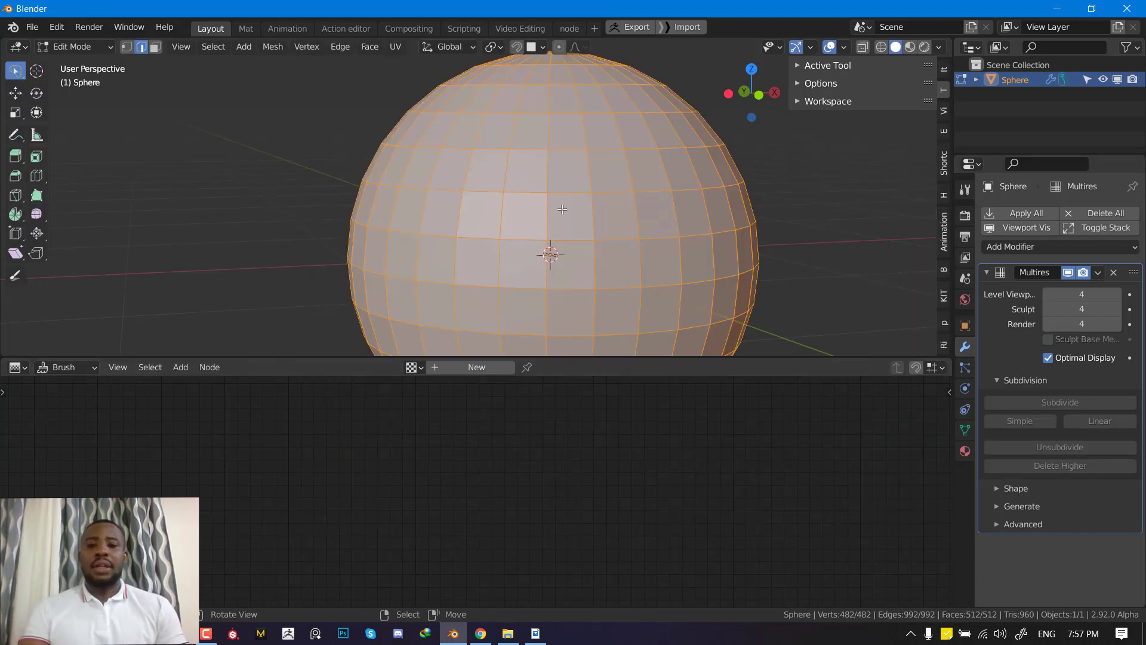
left_click(73, 47)
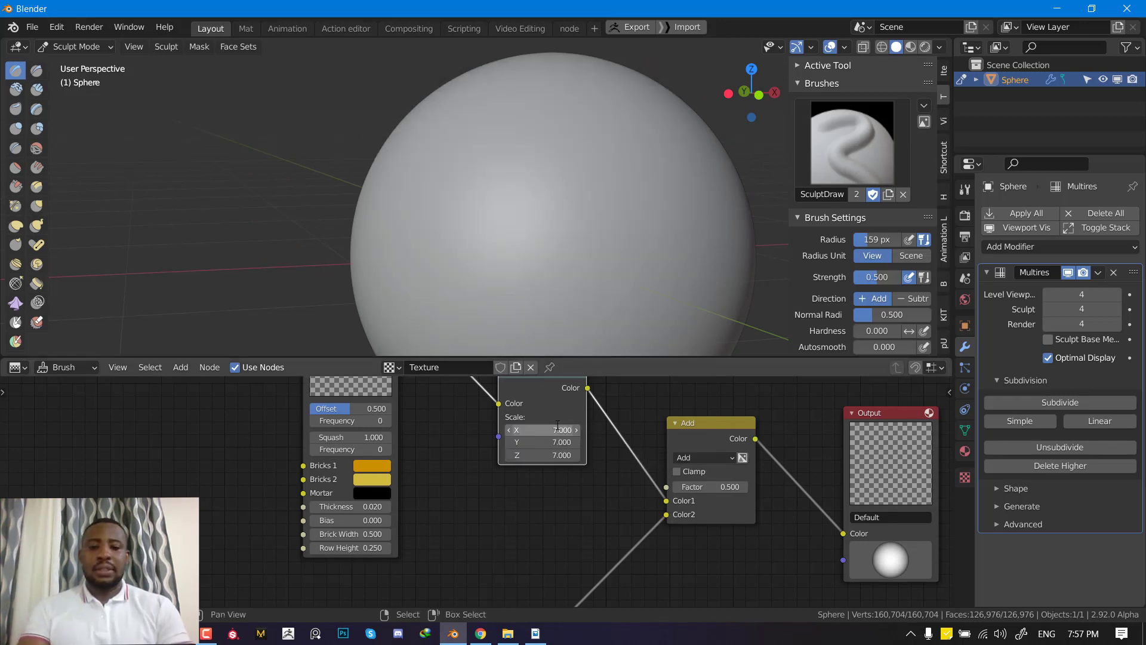
mouse_move(543, 212)
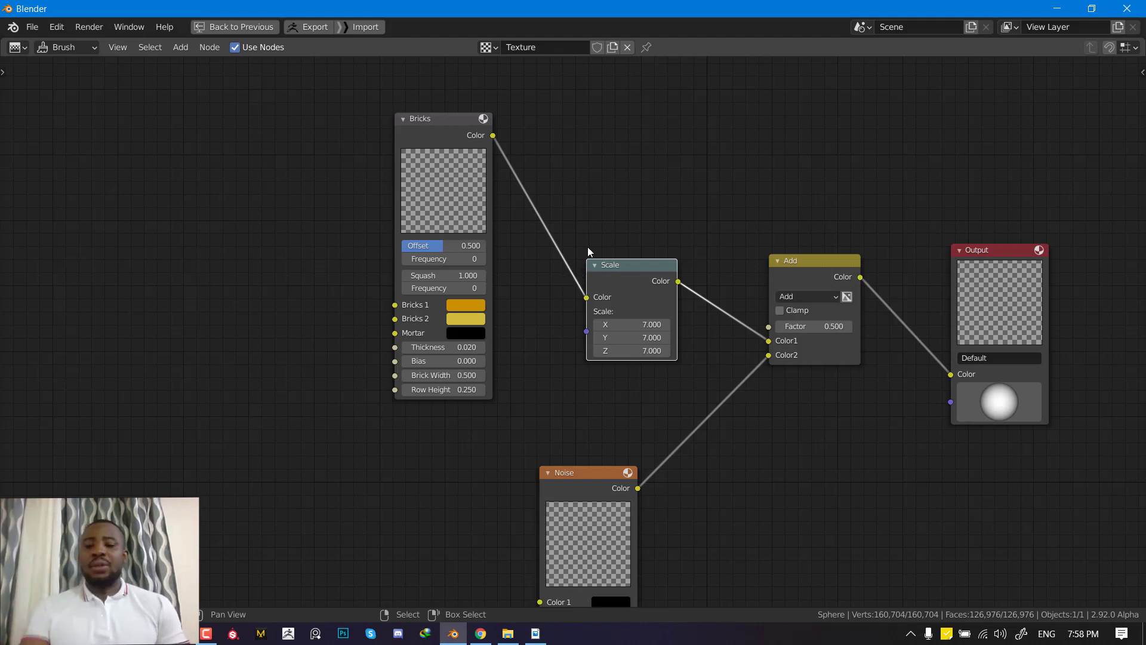
Step: Finish with the node add menu and return the sphere to Object Mode
left_click(180, 46)
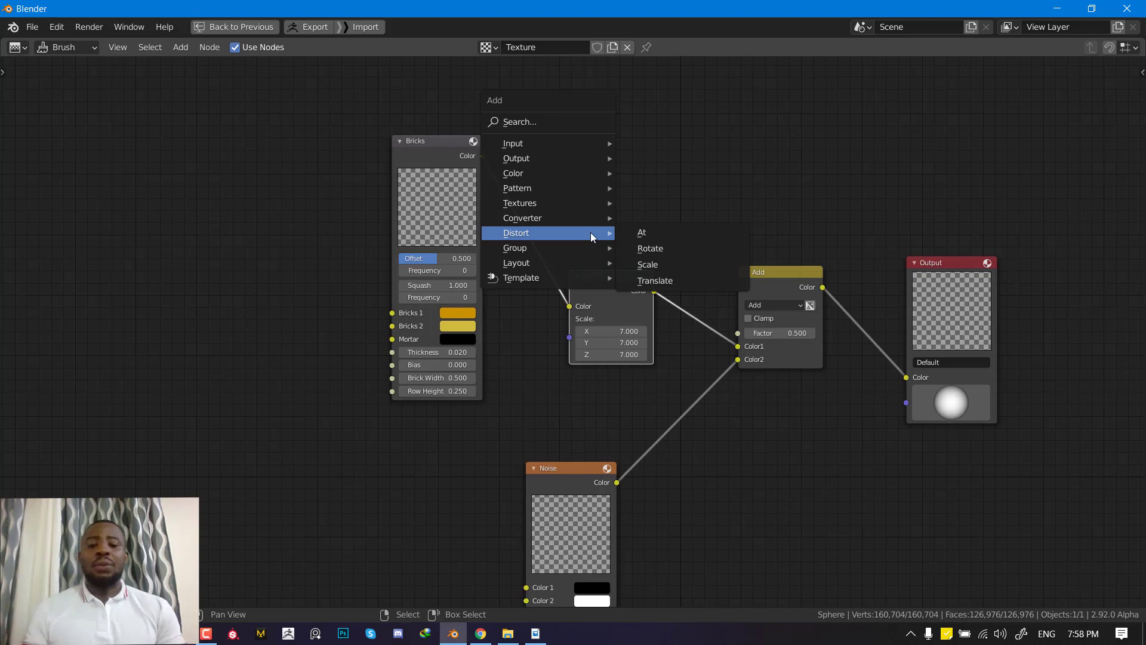
mouse_move(480, 252)
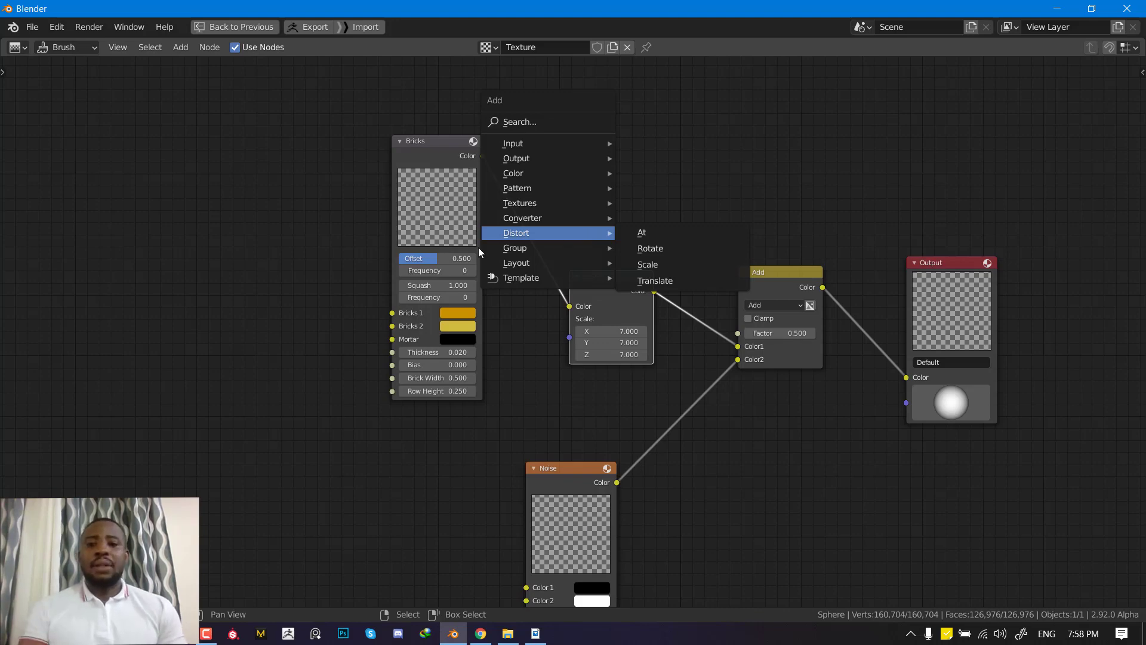
left_click(239, 27)
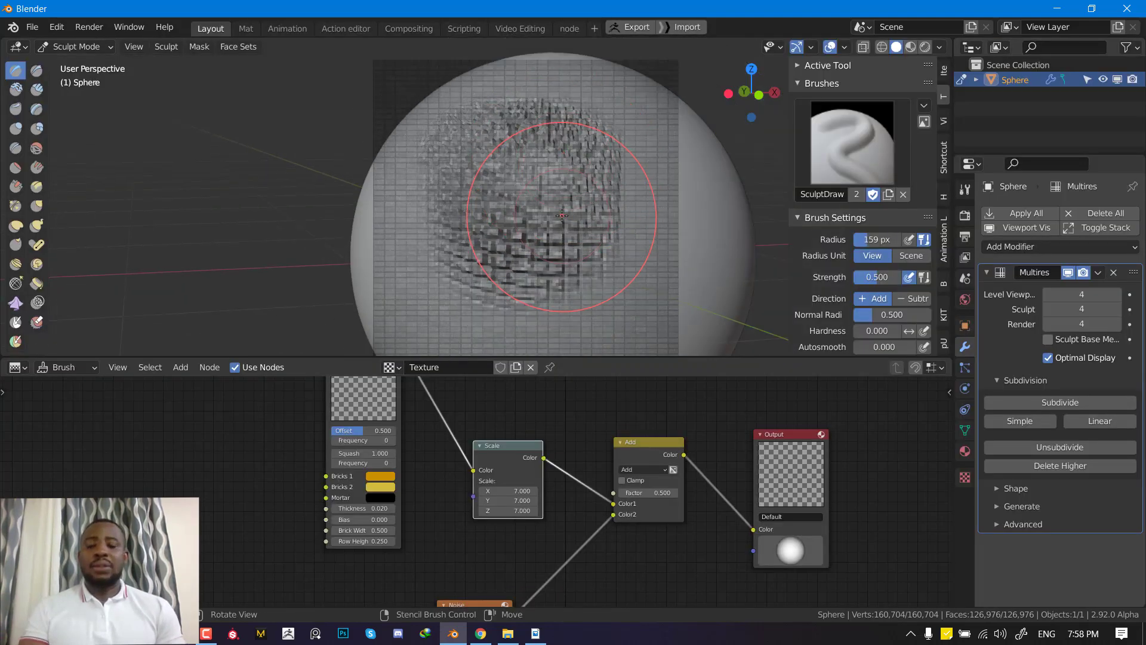
left_click(75, 47)
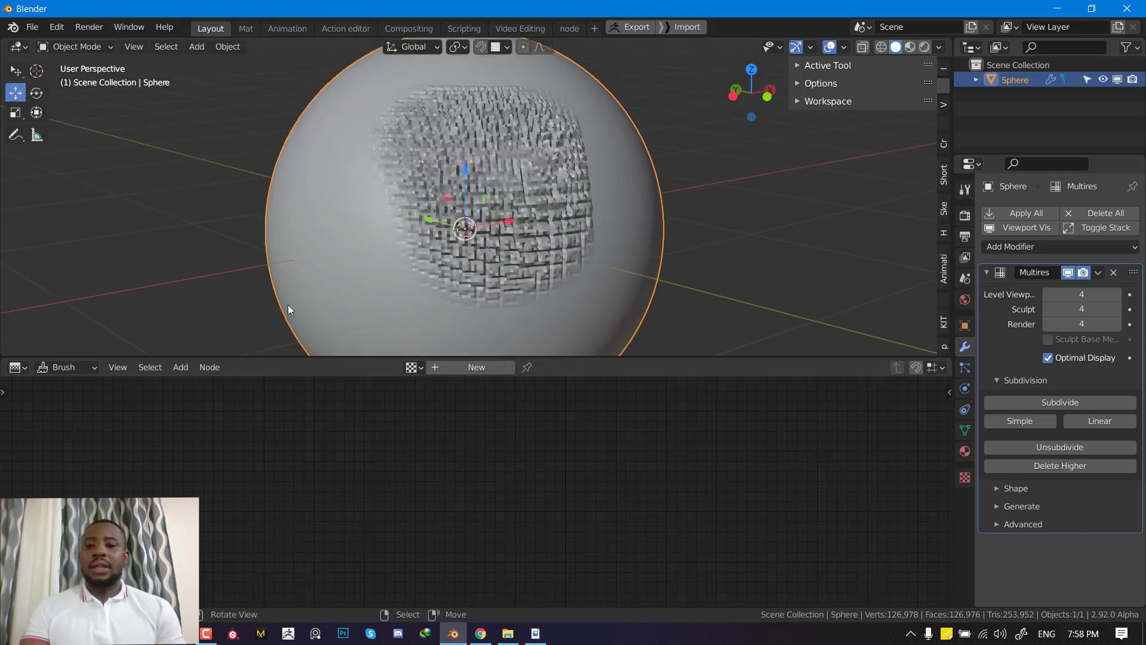
Step: Create a new material with an Image Texture node feeding a new blank 2048-px image into Base Color
left_click(15, 367)
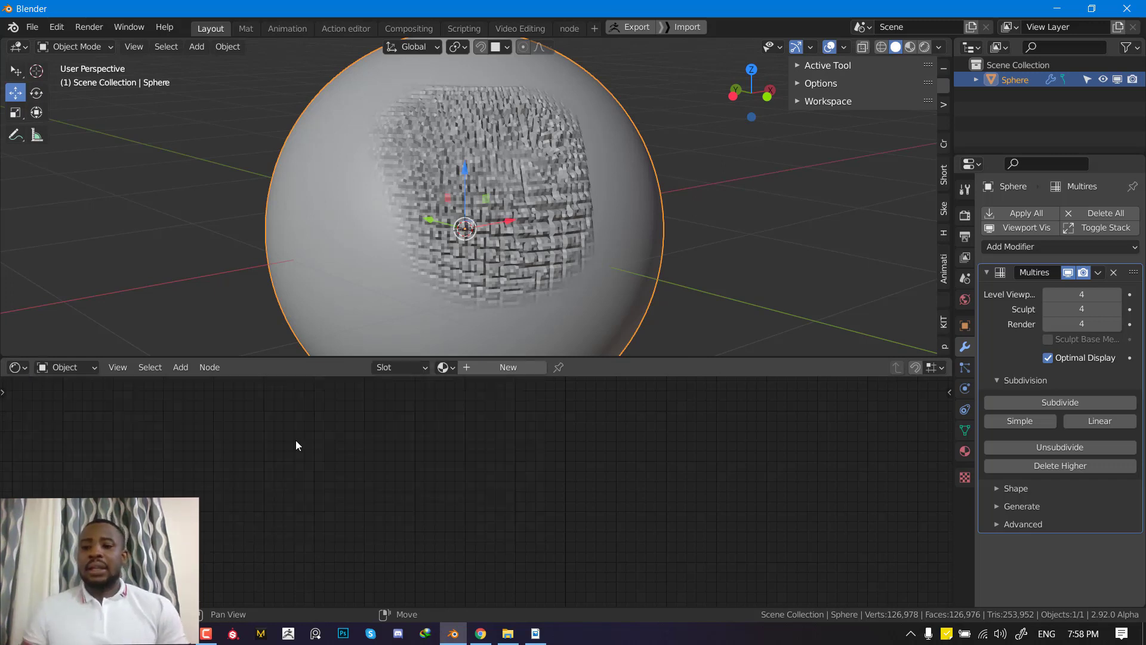
left_click(507, 367)
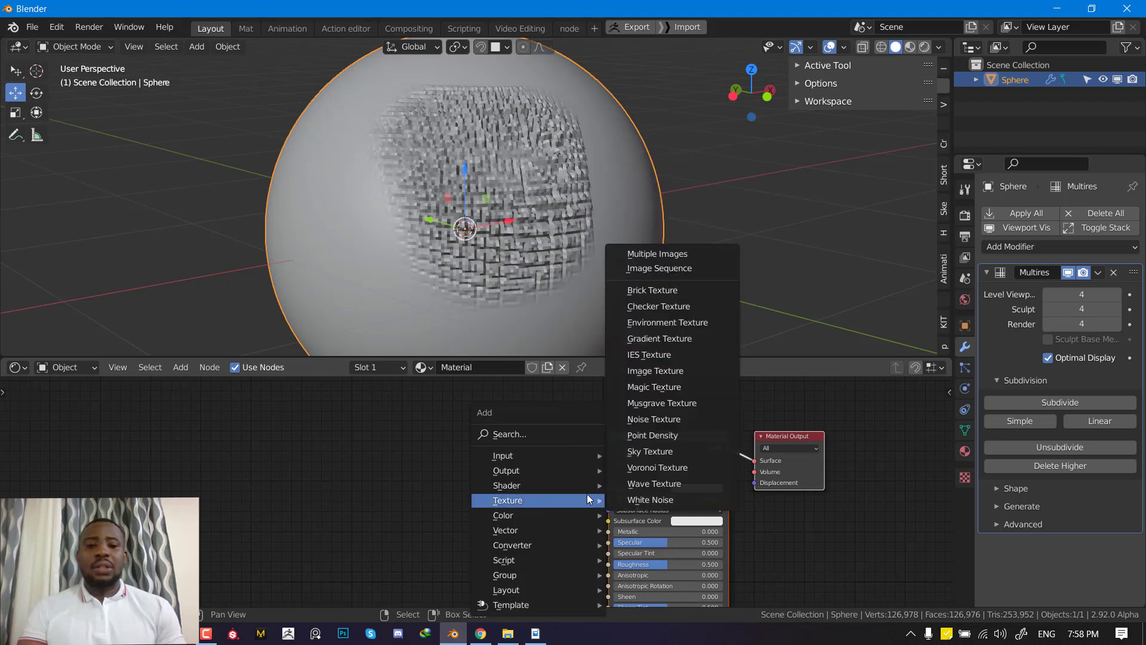
left_click(655, 370)
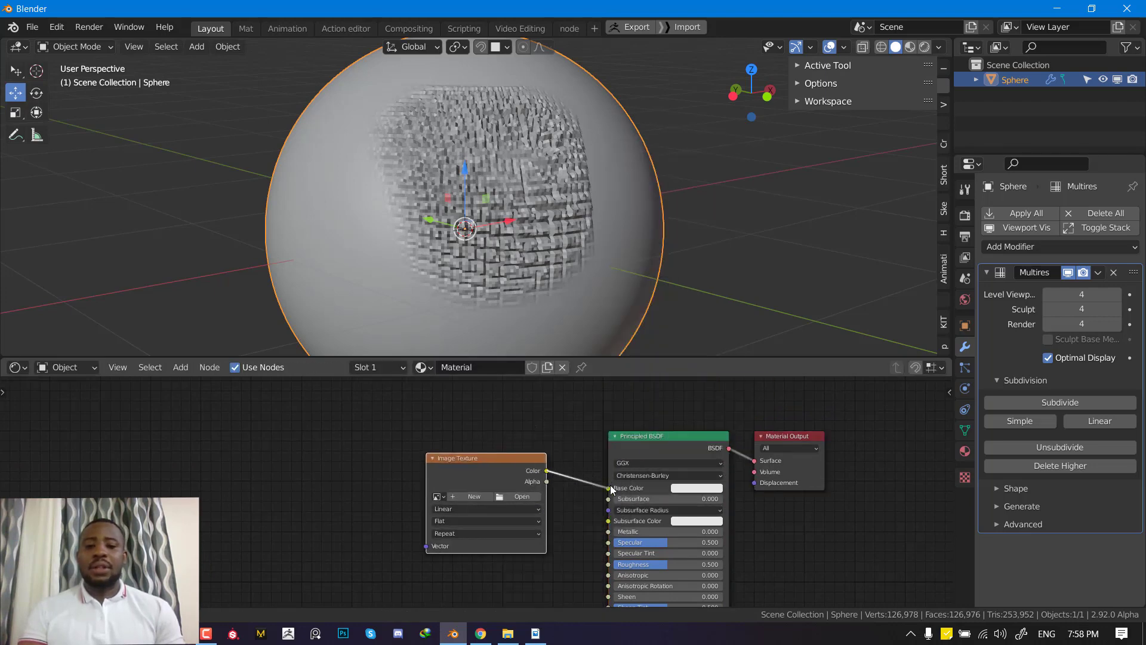
left_click(474, 497)
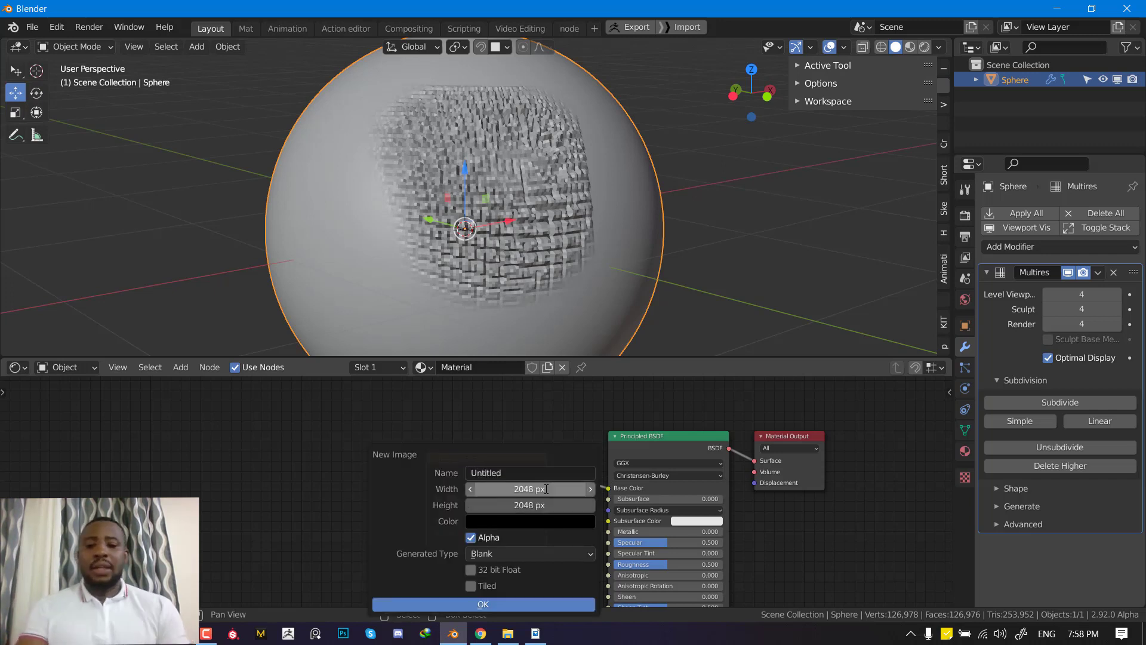
mouse_move(534, 527)
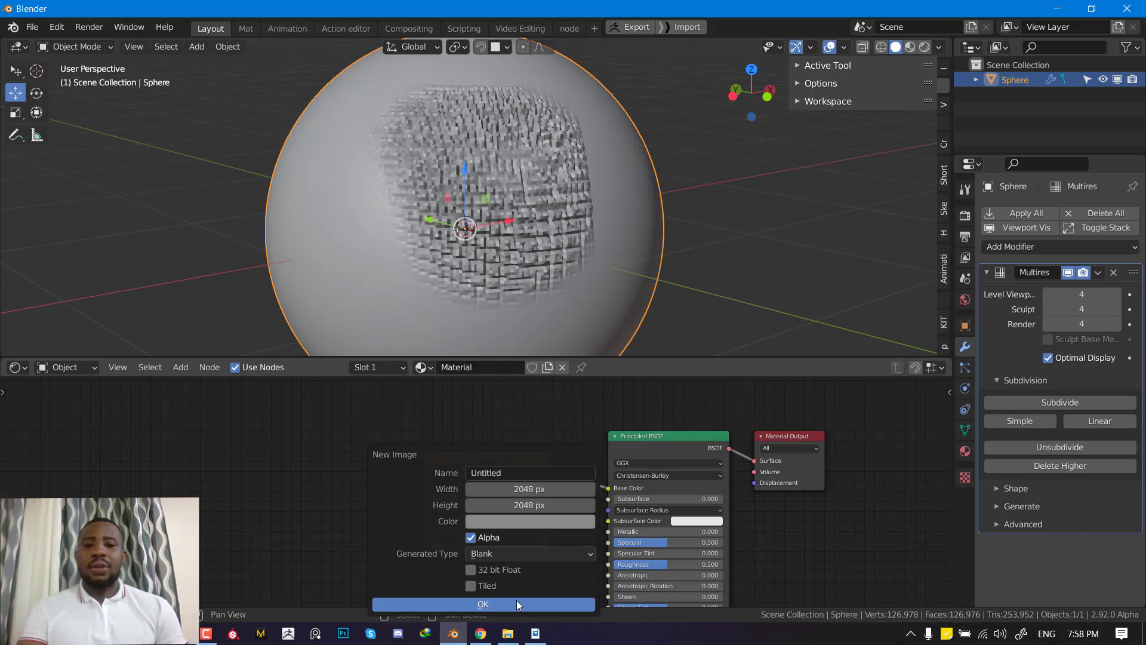
left_click(482, 604)
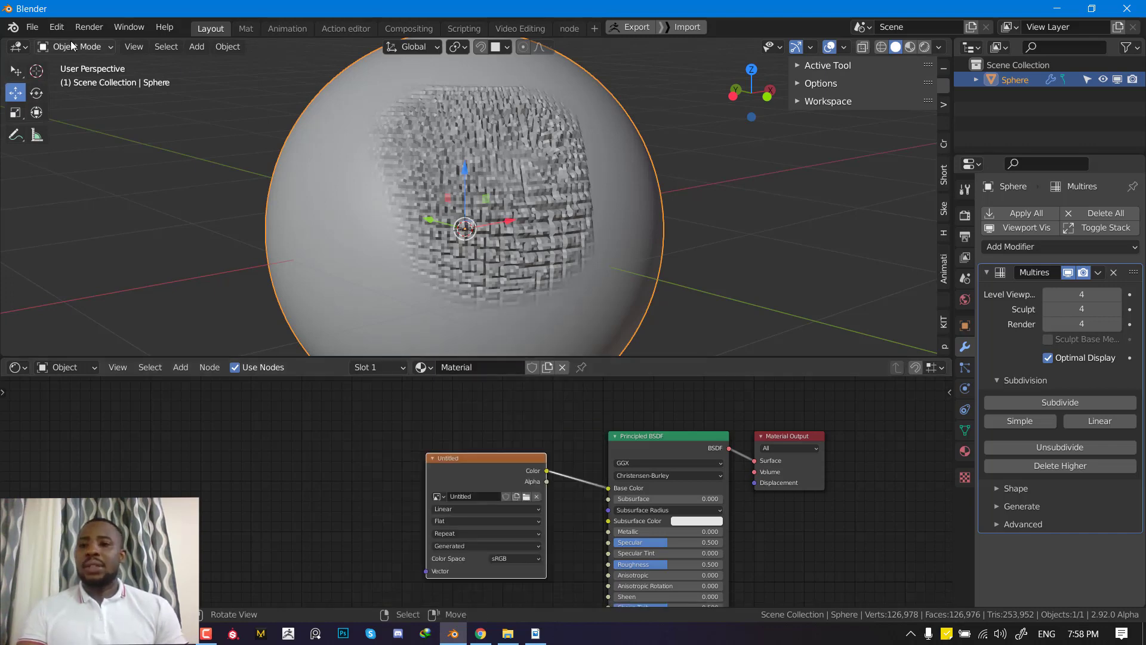
Step: Switch the sphere into Texture Paint mode
left_click(74, 47)
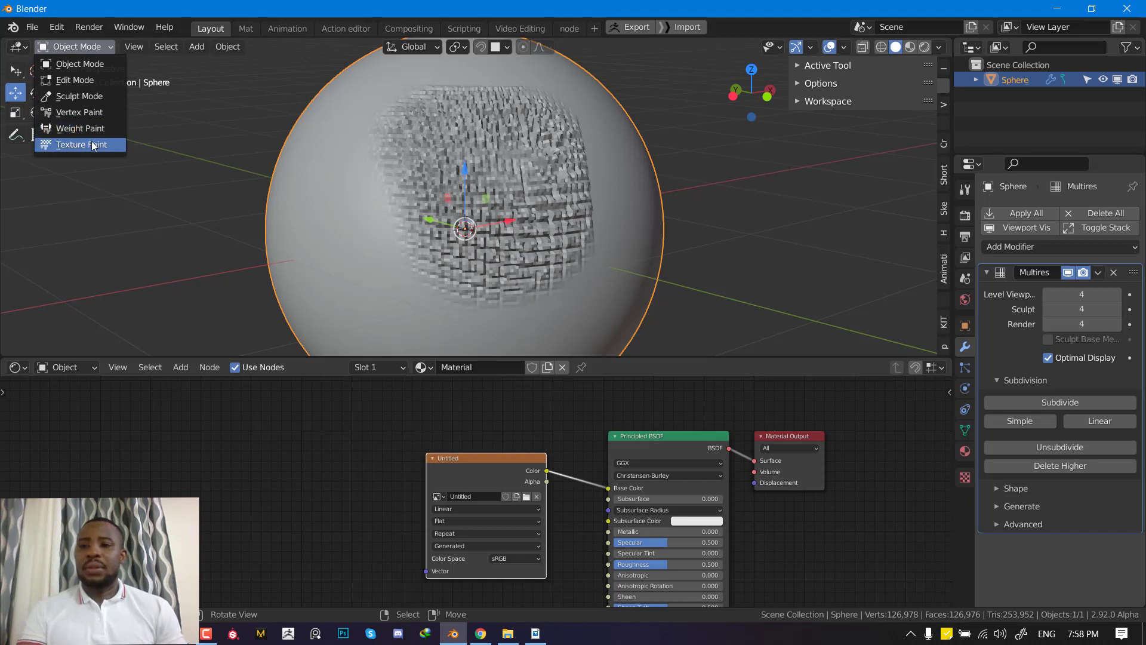
left_click(77, 145)
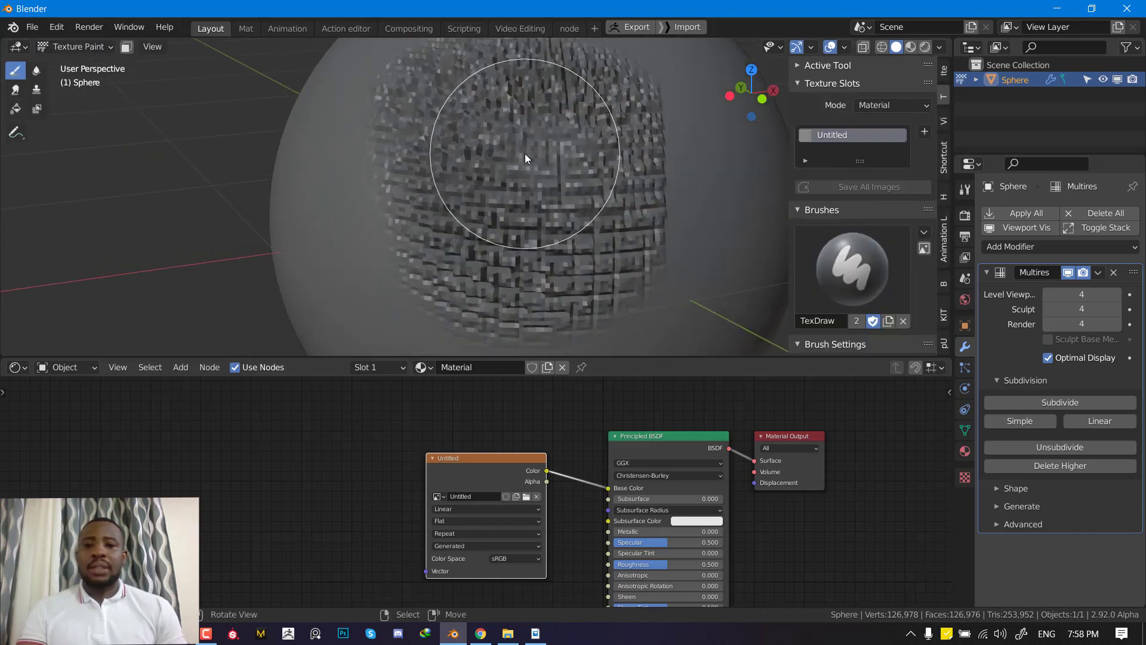
Step: Build a red/white Checker brush texture in the Texture Node Editor and paint checker patches on the sphere
scroll("down", 3)
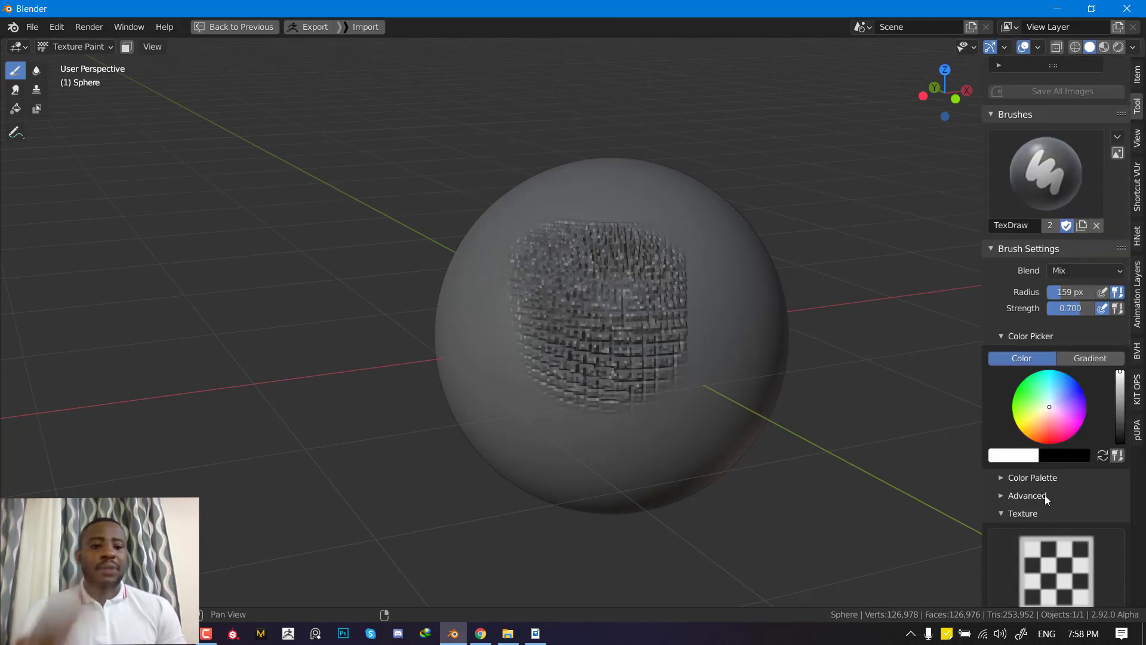
scroll("down", 3)
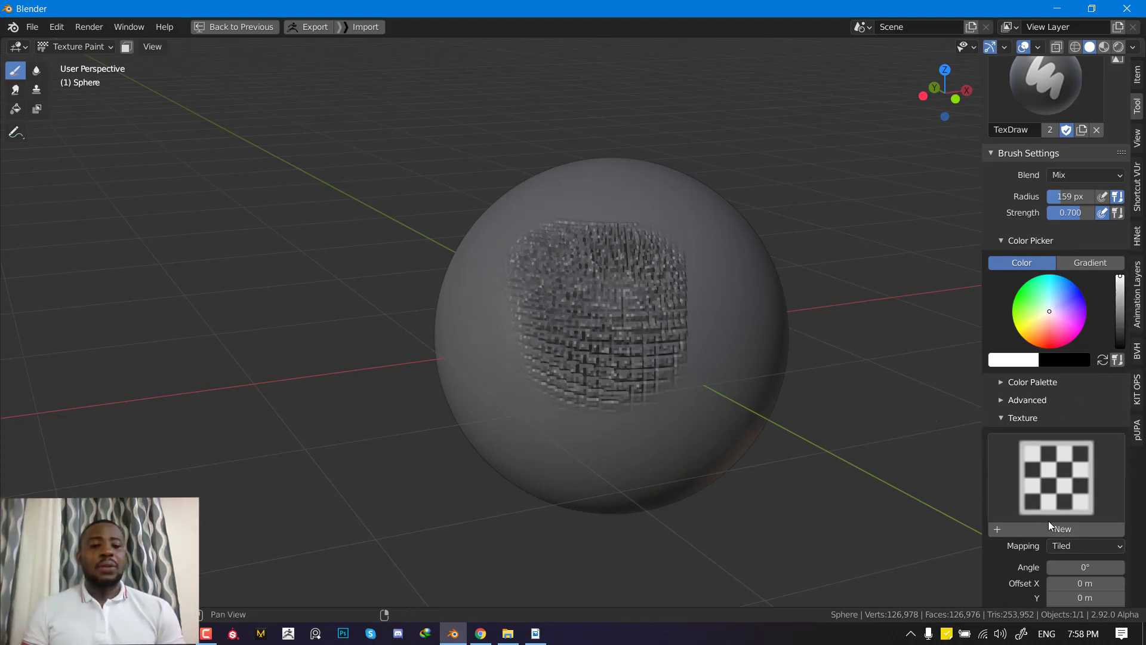
mouse_move(1101, 477)
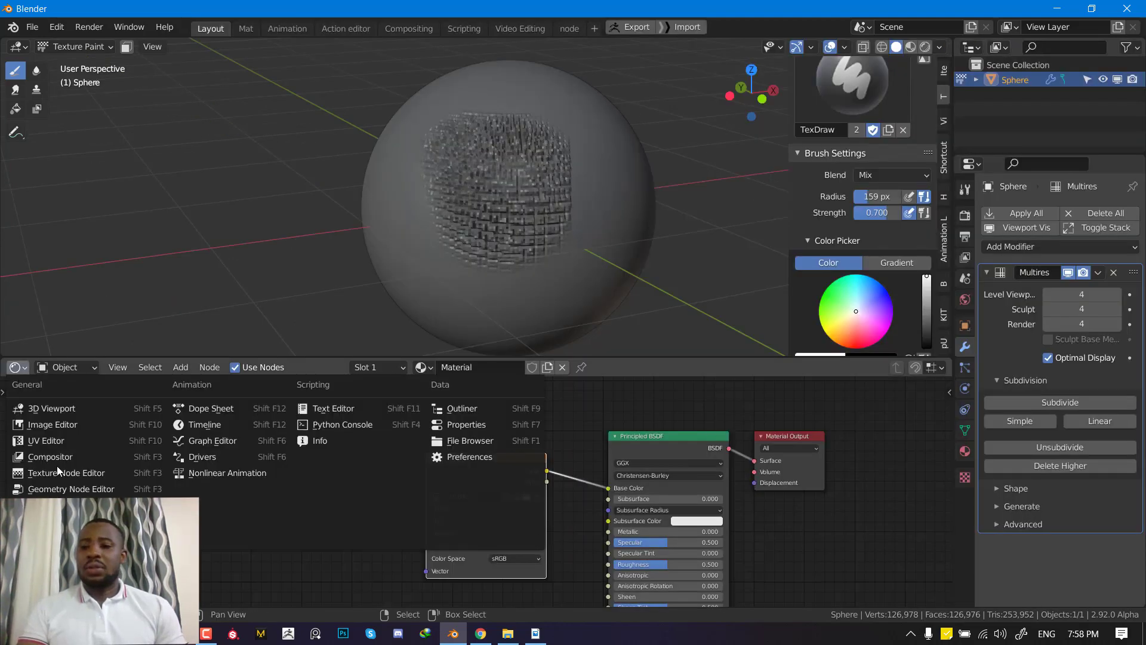
left_click(66, 473)
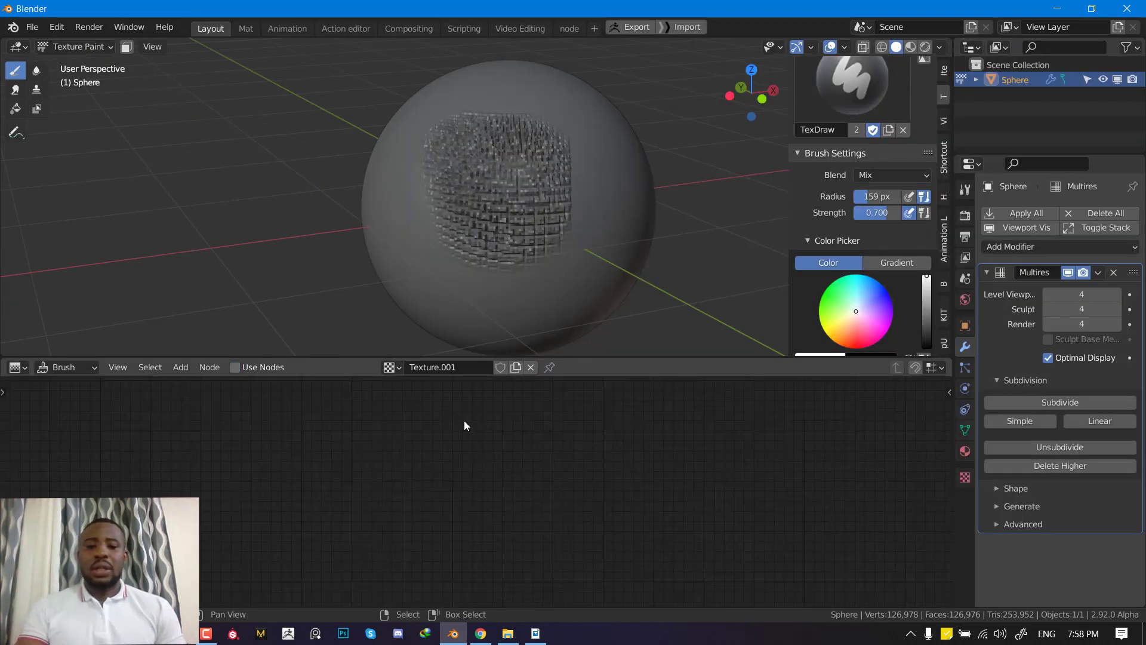
left_click(235, 367)
type("dff")
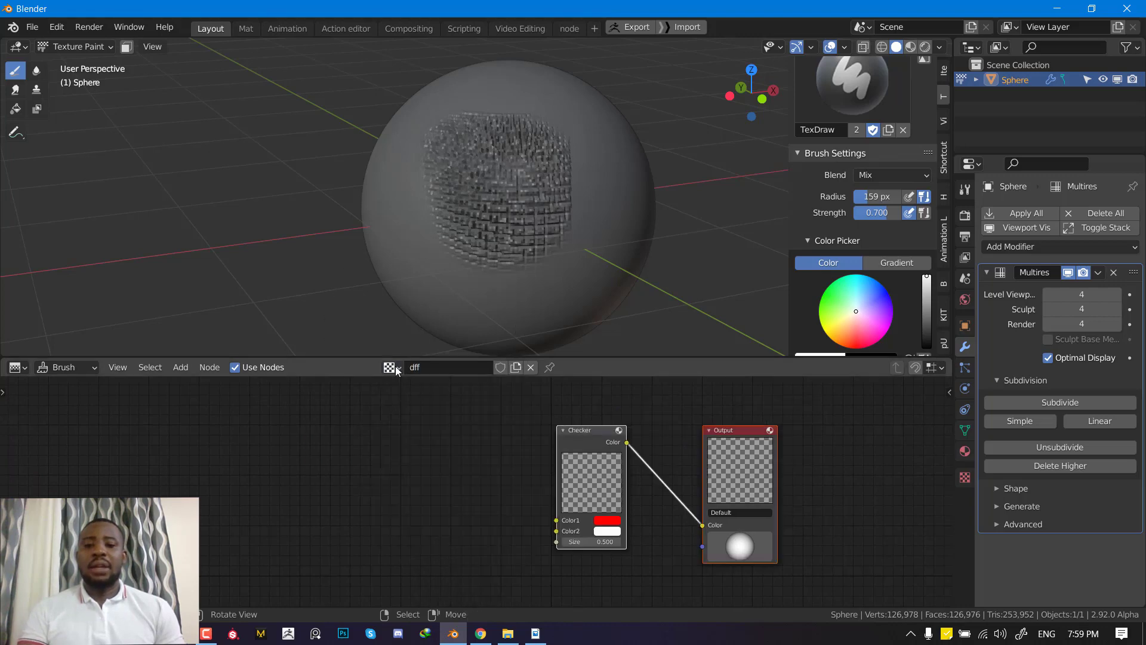
left_click(389, 366)
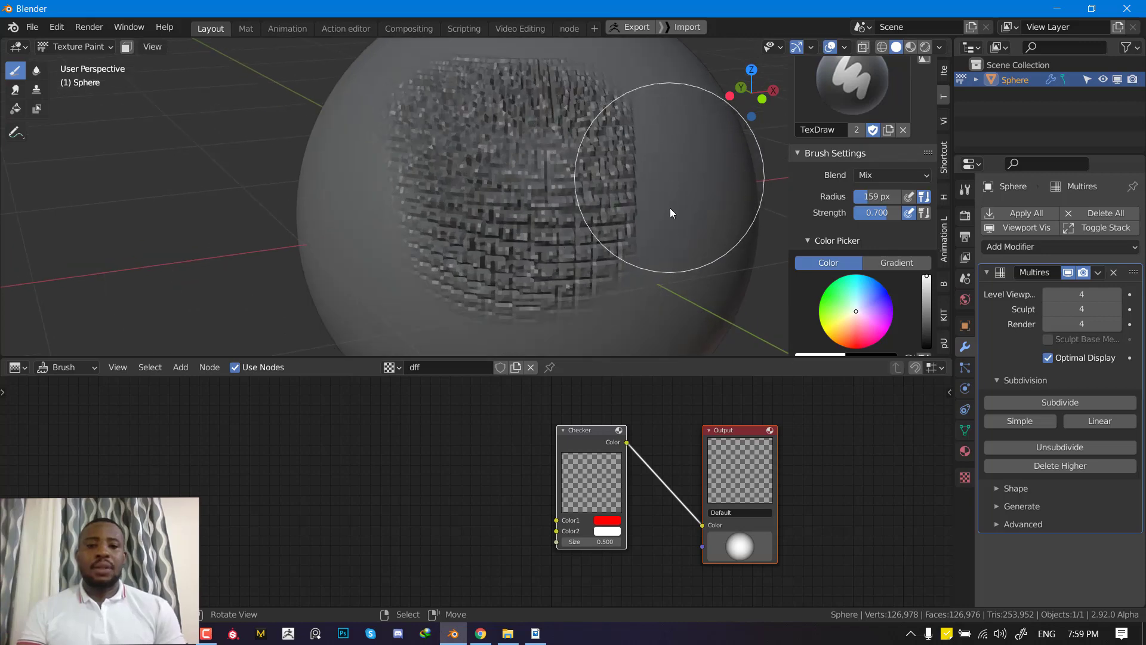
mouse_move(689, 171)
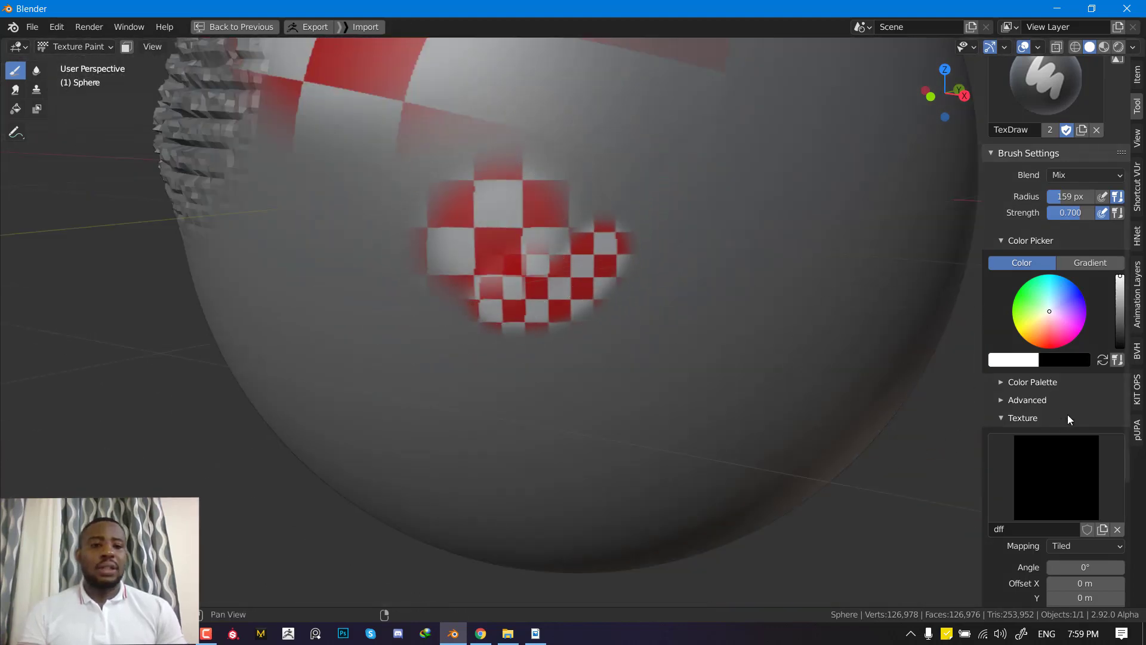
mouse_move(537, 296)
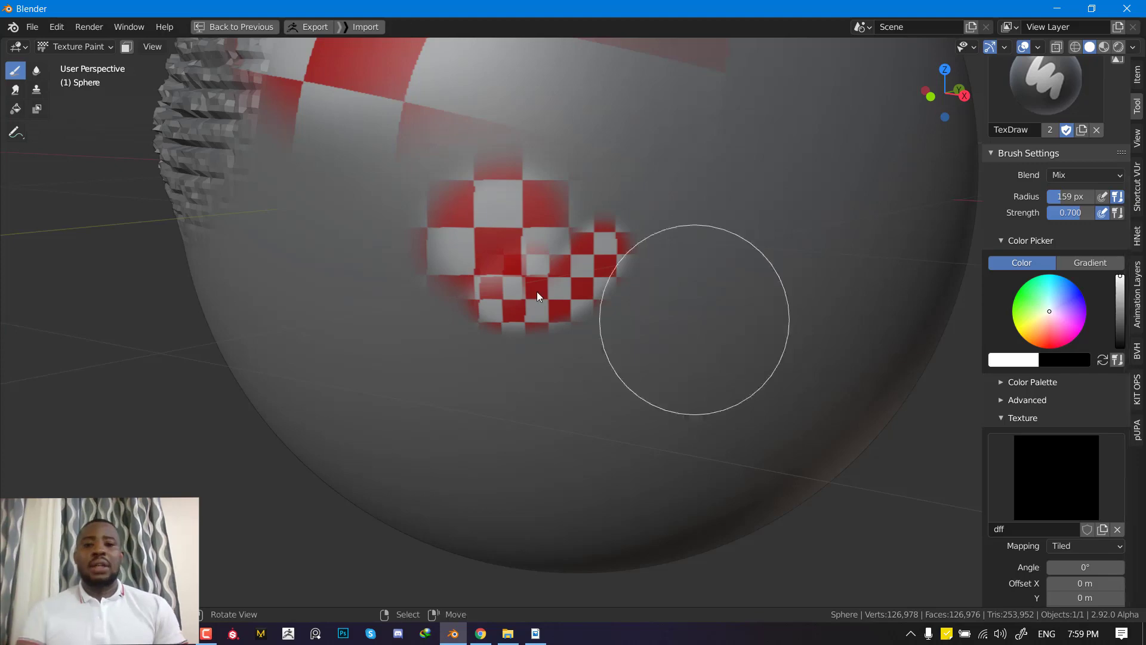
scroll("down", 3)
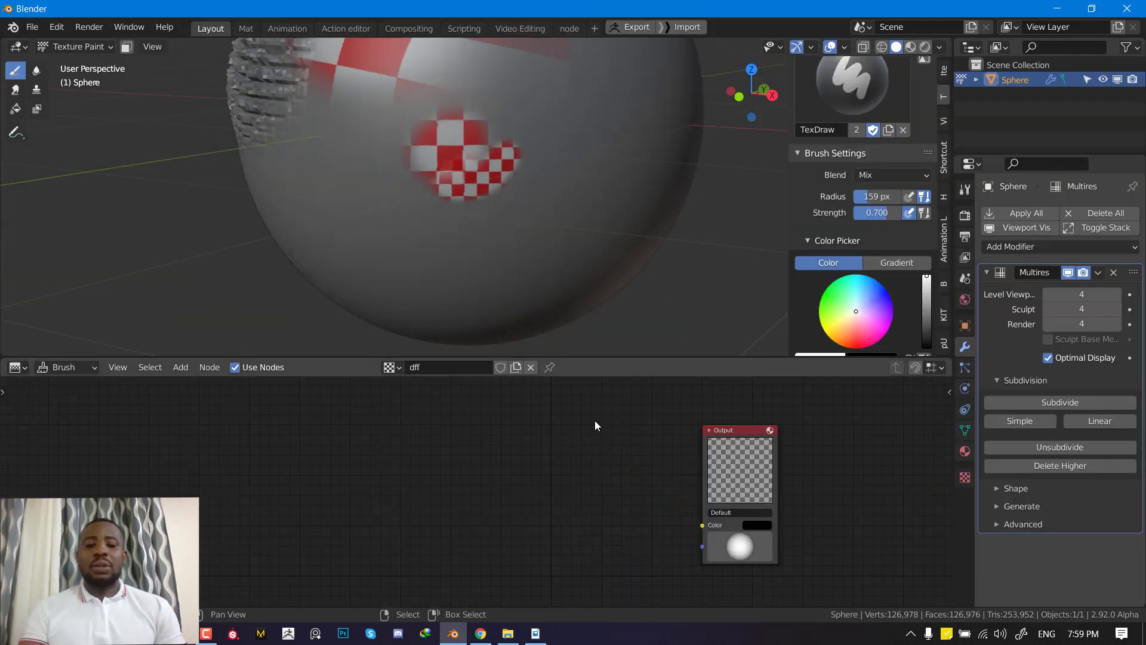
Step: Add an Image input node and load Textures/Fabric/05.jpg as the brush pattern
left_click(181, 367)
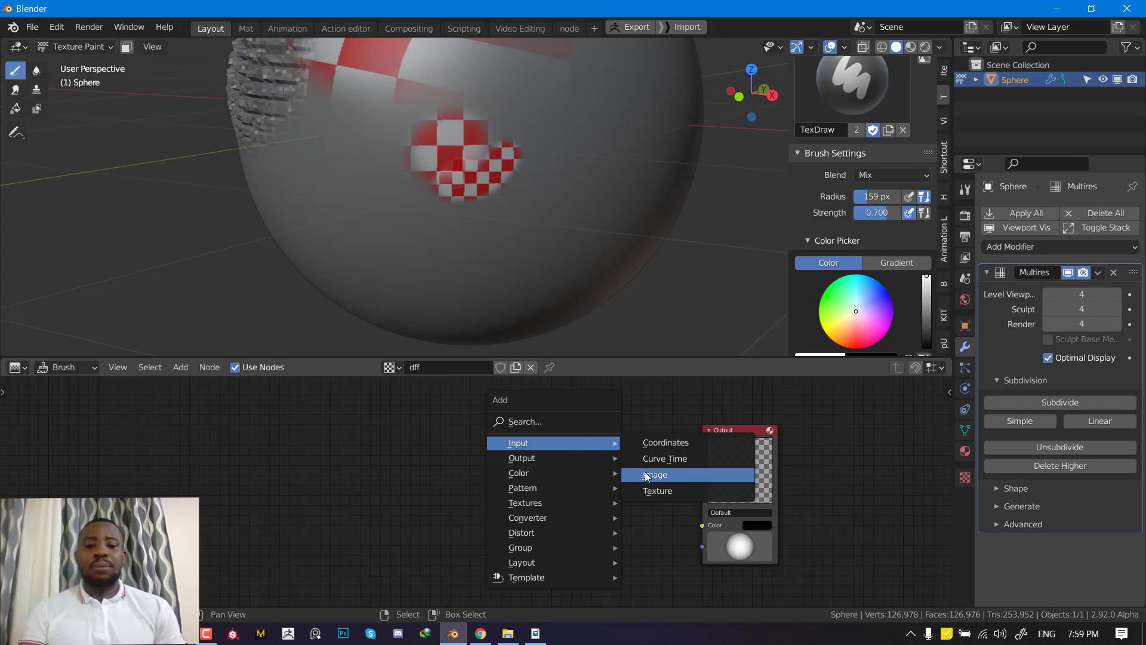
left_click(655, 474)
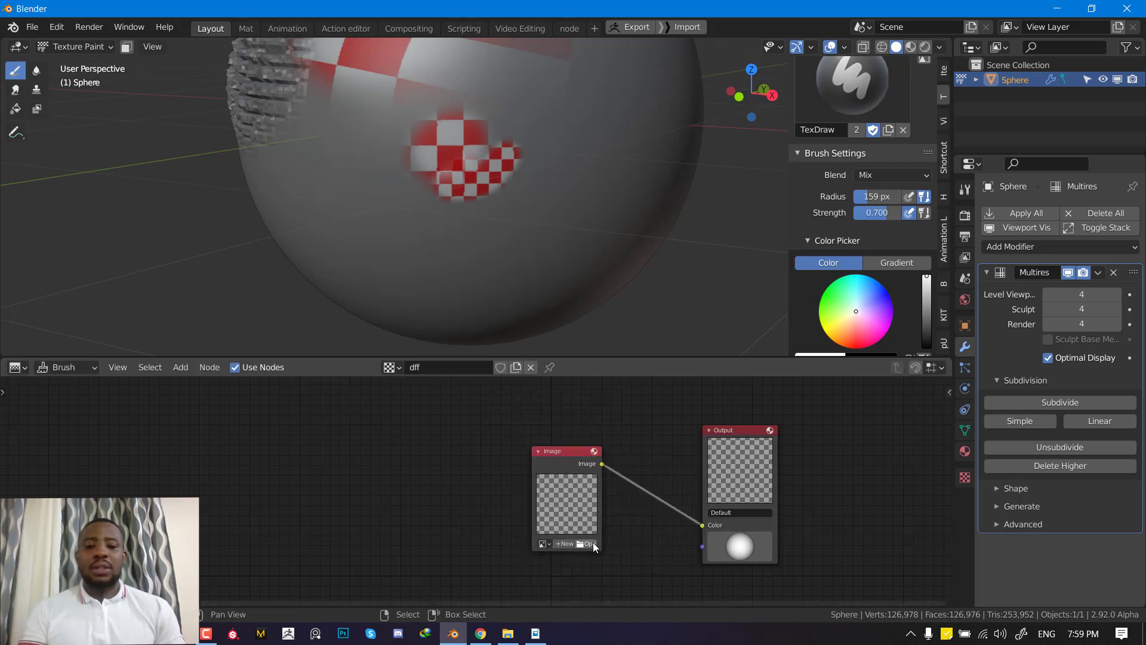
left_click(588, 543)
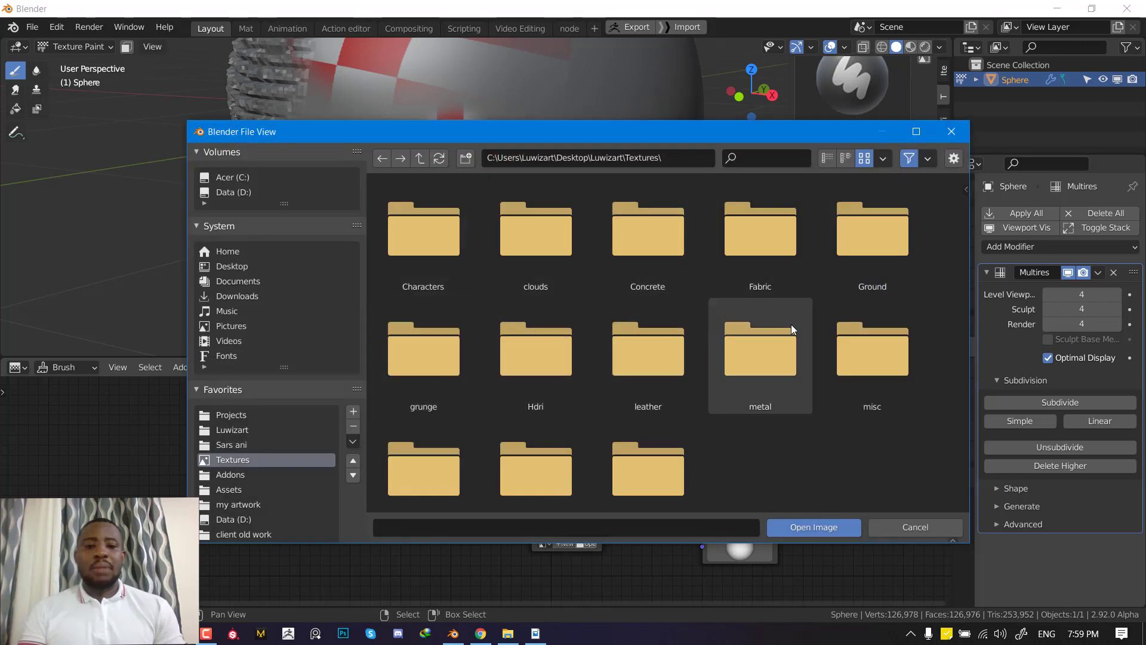
mouse_move(665, 288)
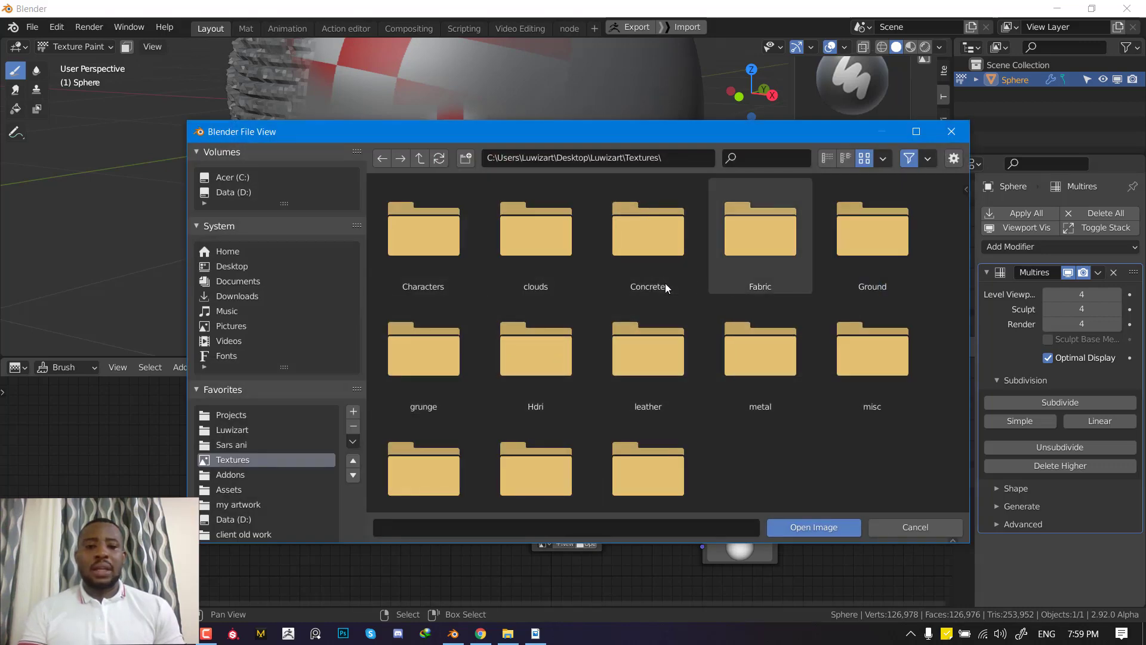
double_click(760, 230)
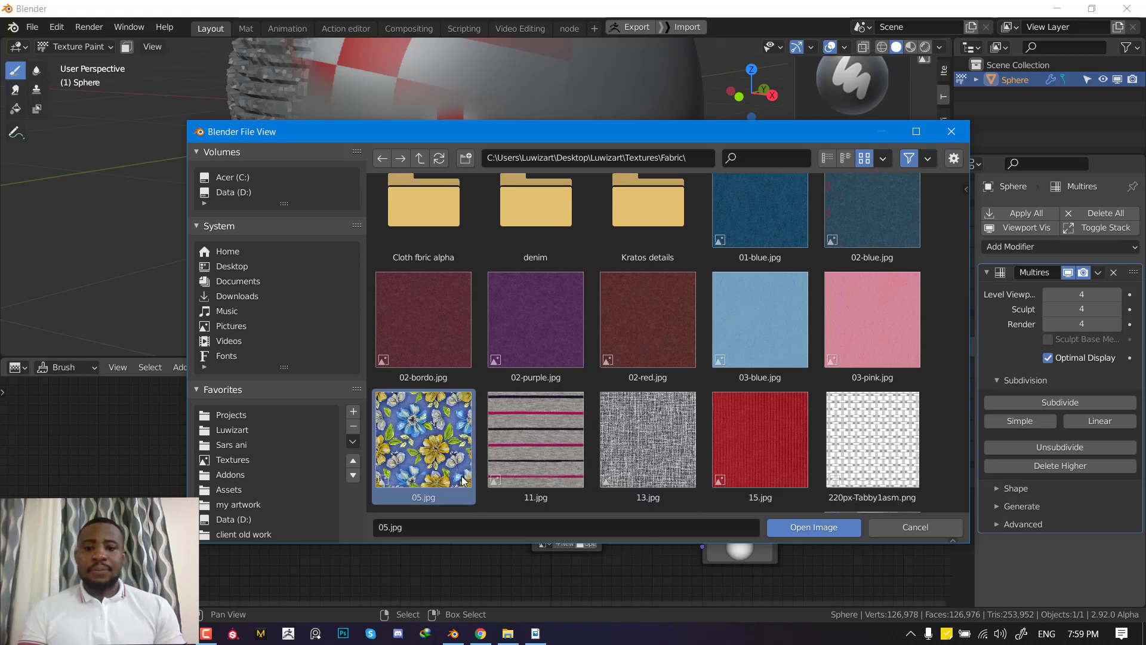
left_click(813, 526)
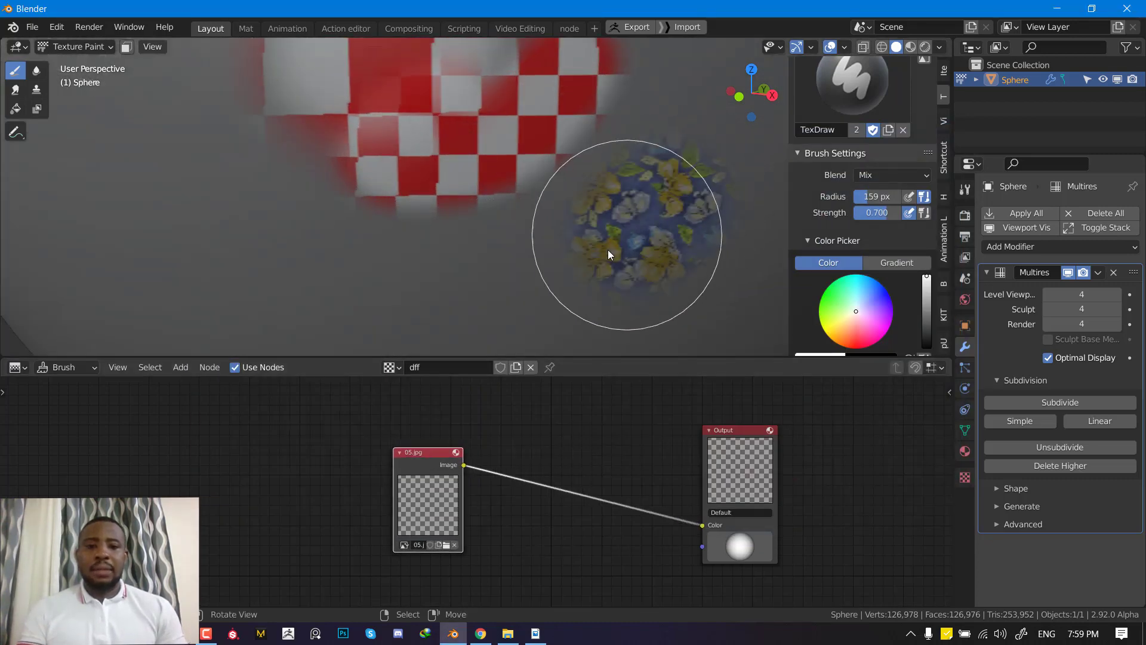
Step: Insert a Hue/Saturation node between the fabric image and the brush output
left_click(180, 366)
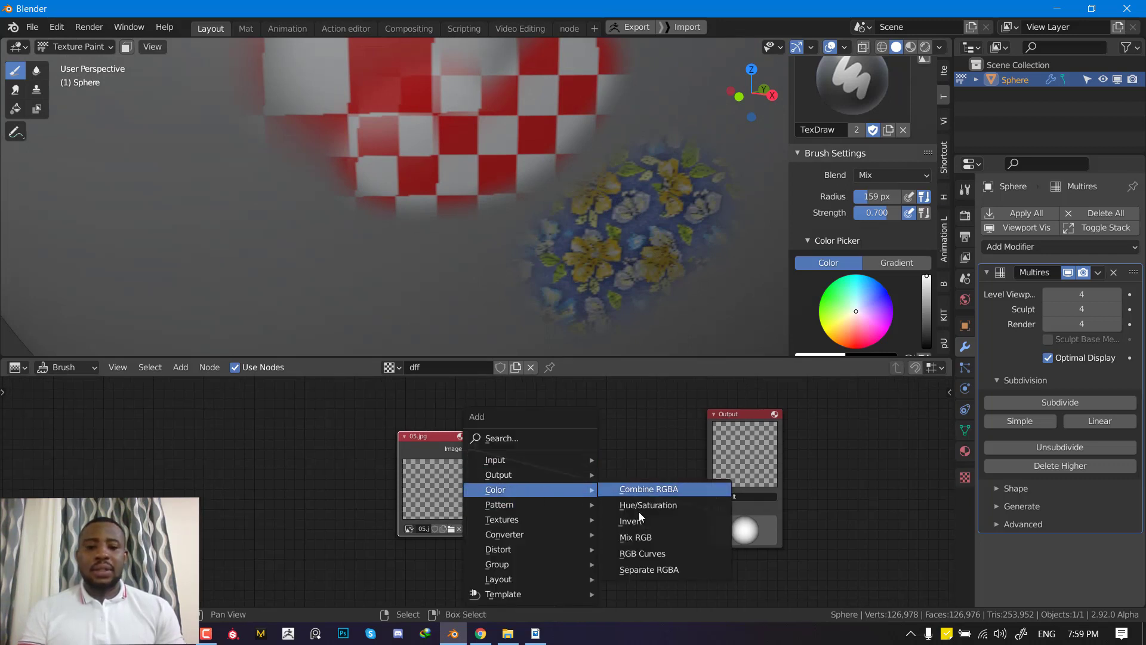
left_click(648, 505)
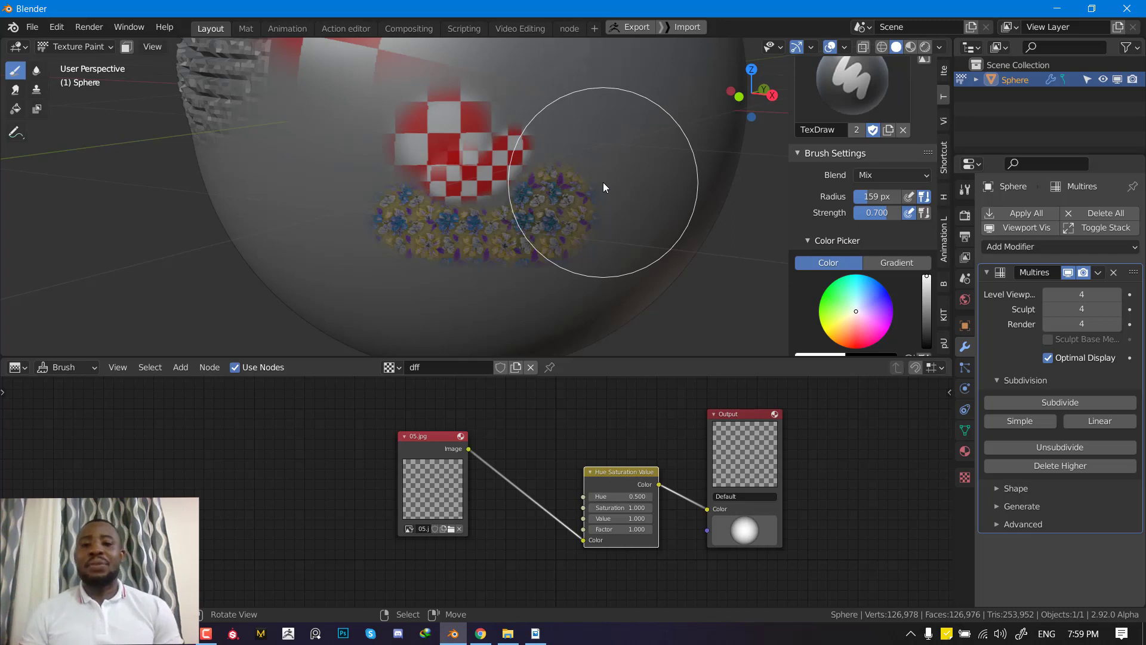
mouse_move(600, 189)
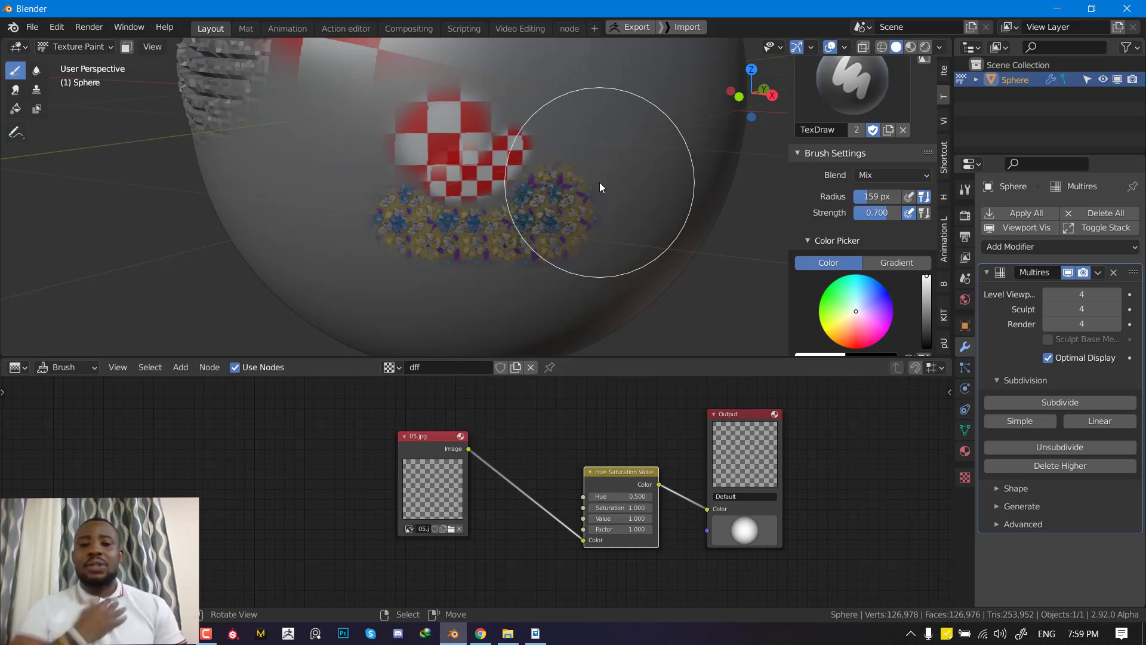